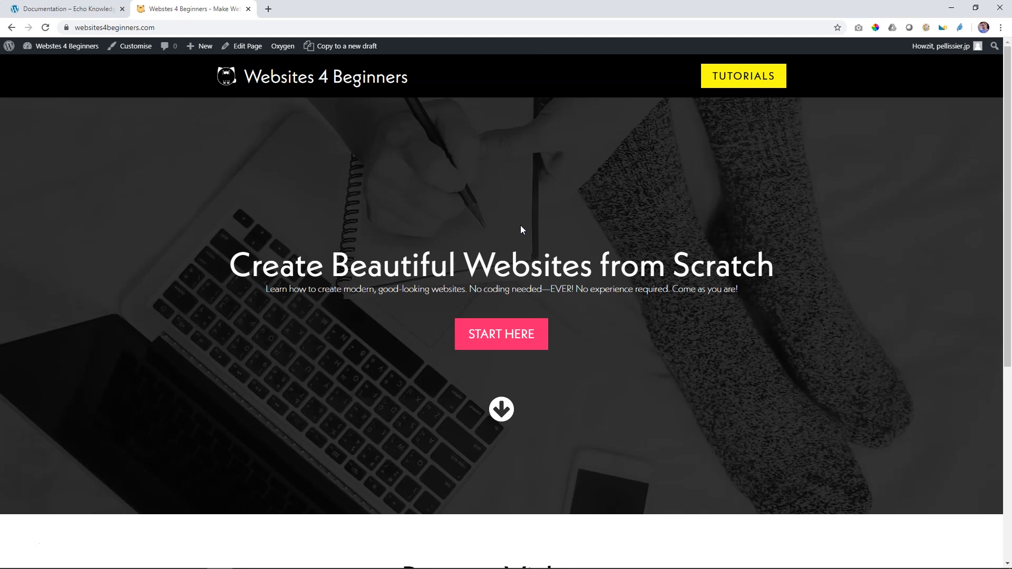
mouse_move(752, 80)
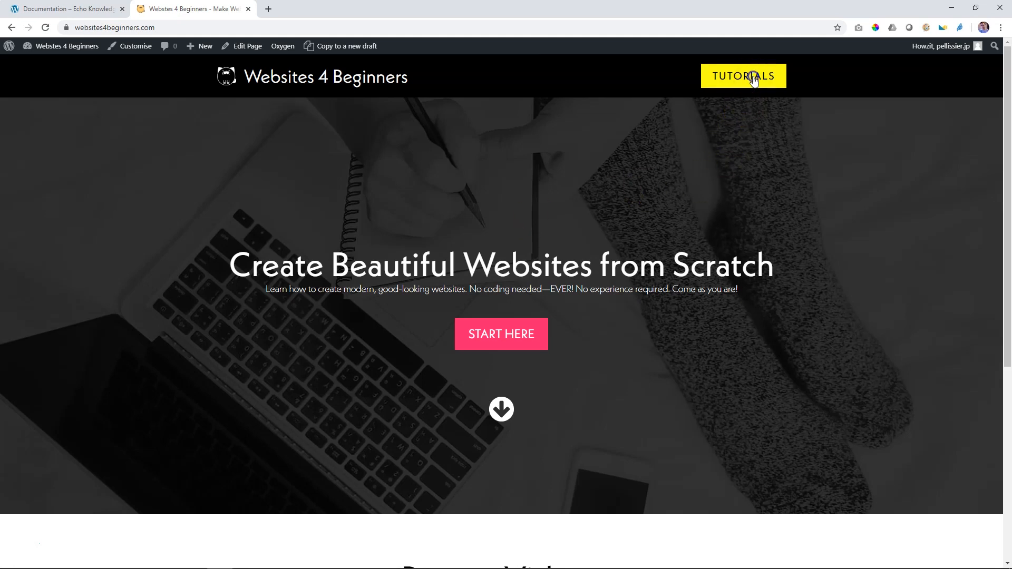
- Reach the Echo KB | Knowledge Base tutorial page from the Tutorials menu and review its videos
left_click(743, 76)
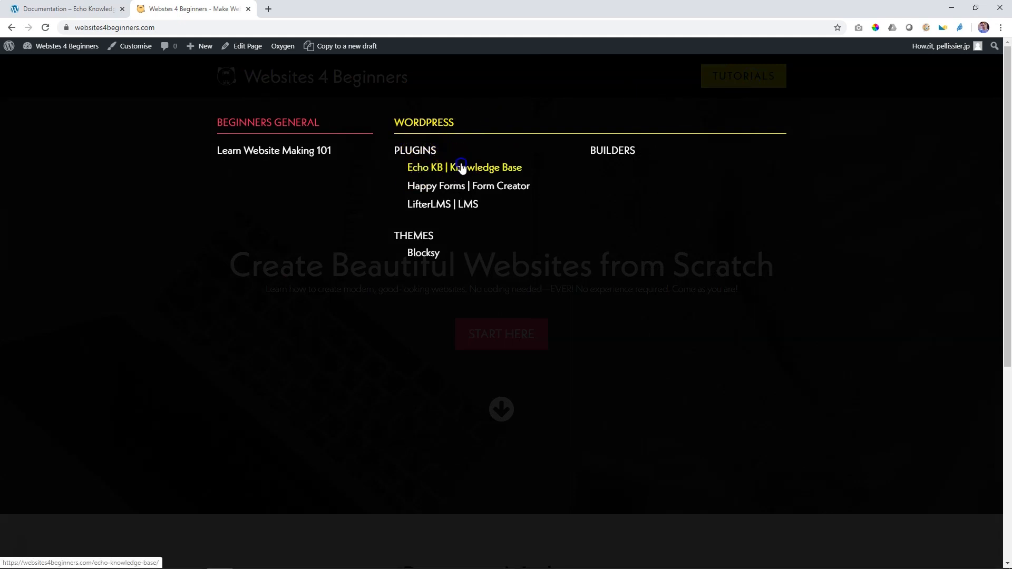
left_click(459, 166)
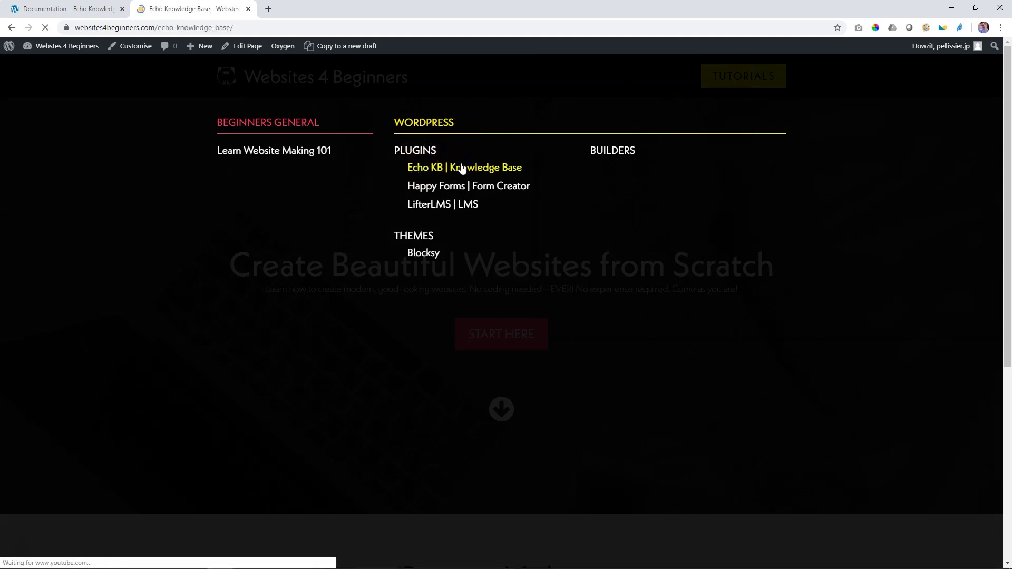
left_click(464, 167)
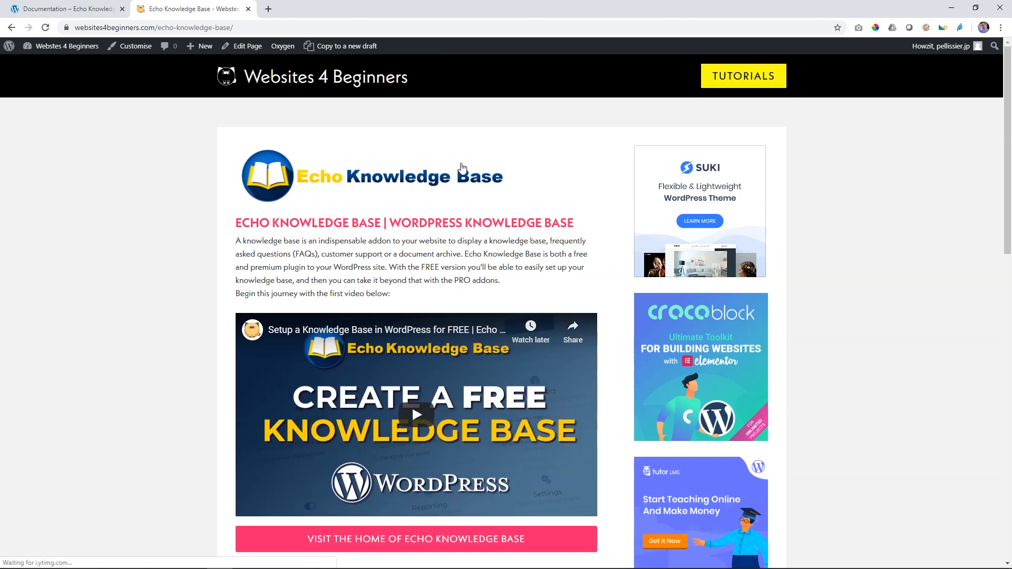
scroll("down", 3)
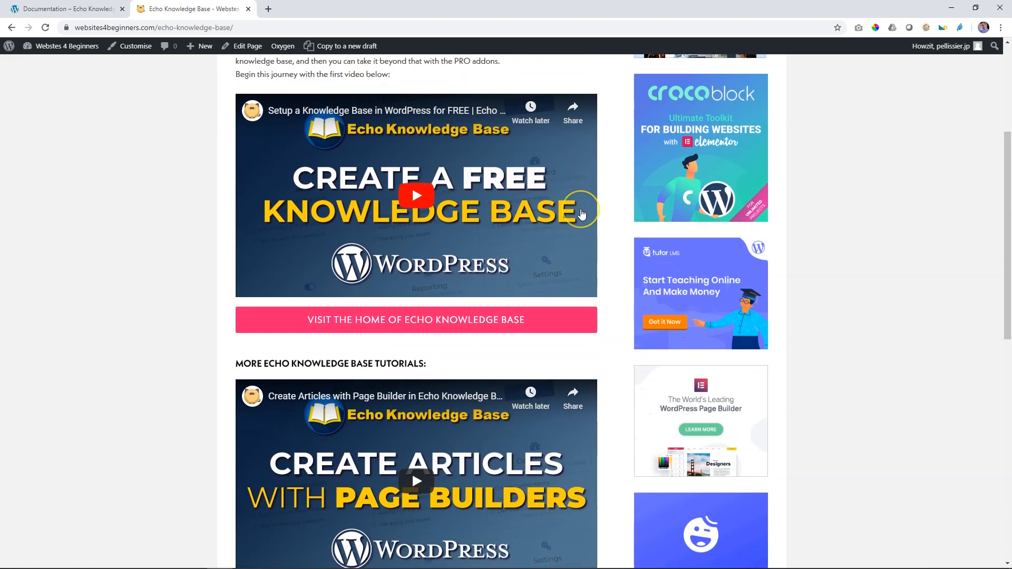
scroll("down", 3)
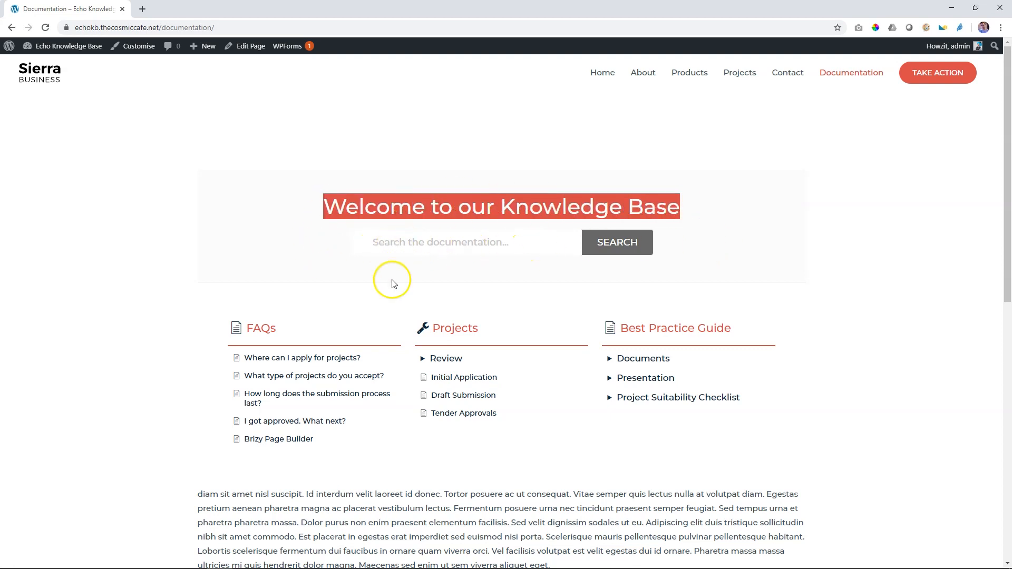
mouse_move(805, 272)
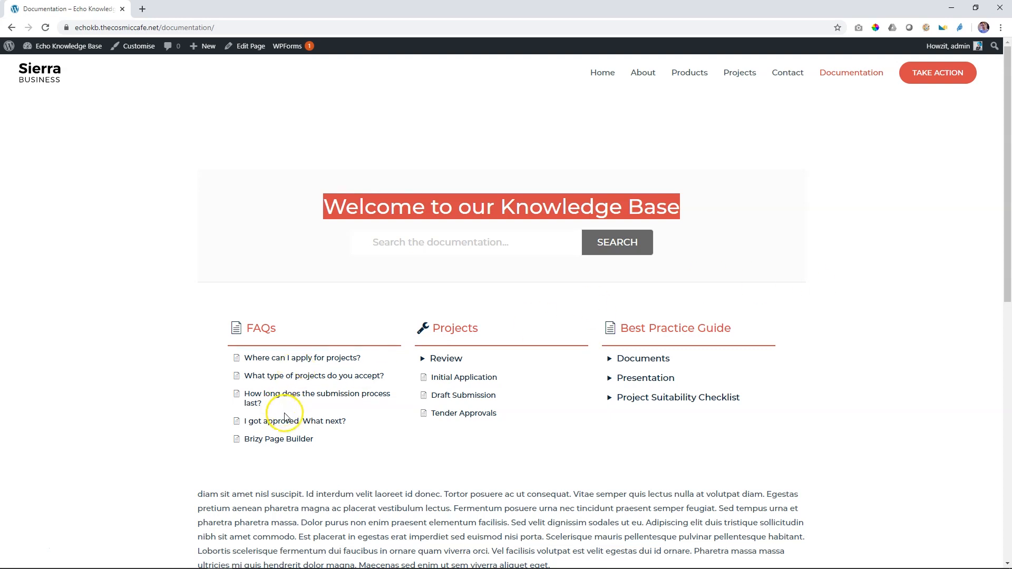
mouse_move(285, 424)
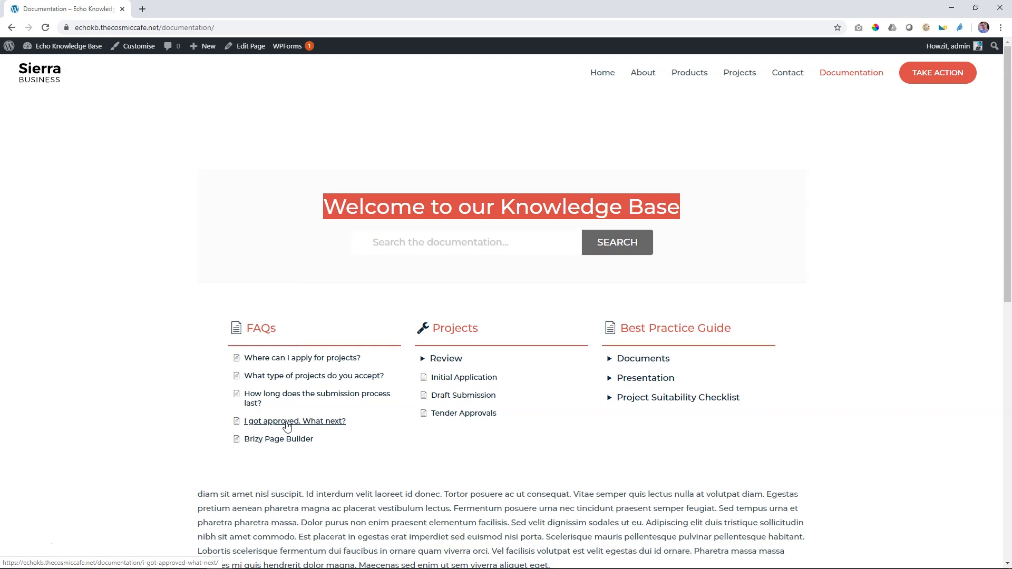
- Head to the site's admin Dashboard from the admin bar
left_click(67, 46)
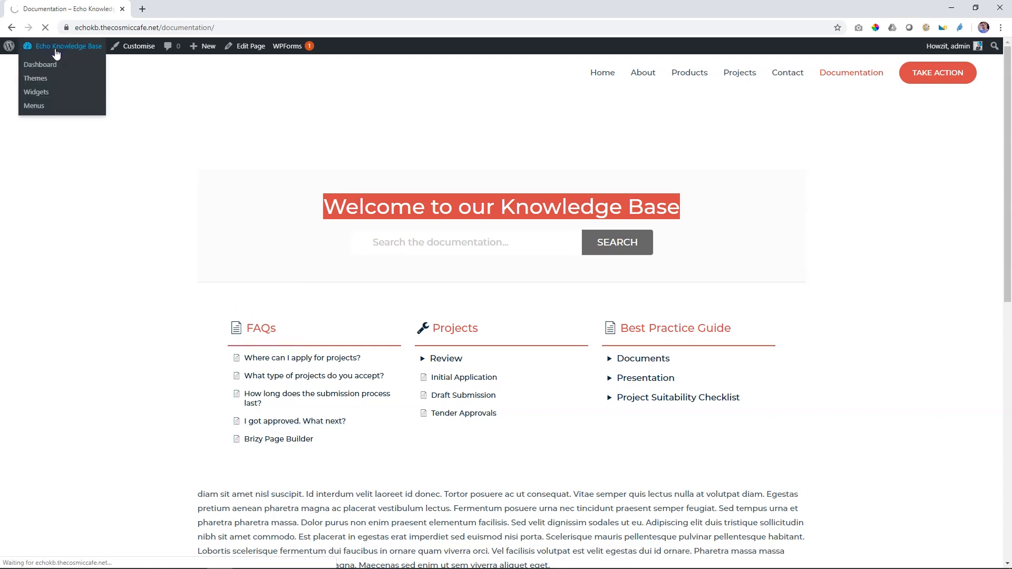
- Go to Knowledge Base > Configuration, show the Wizards list and run the Text Wizard
left_click(41, 65)
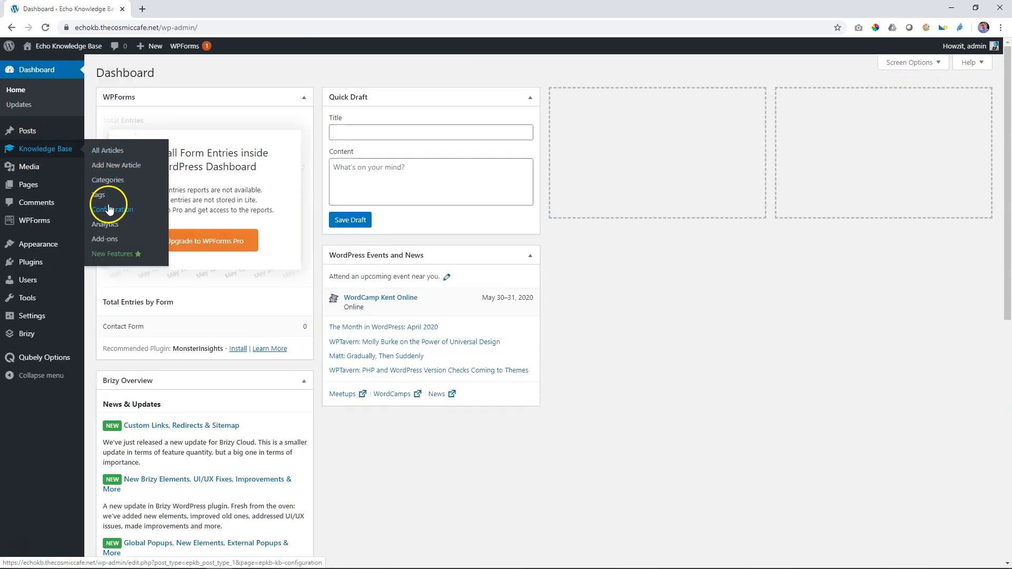
left_click(112, 209)
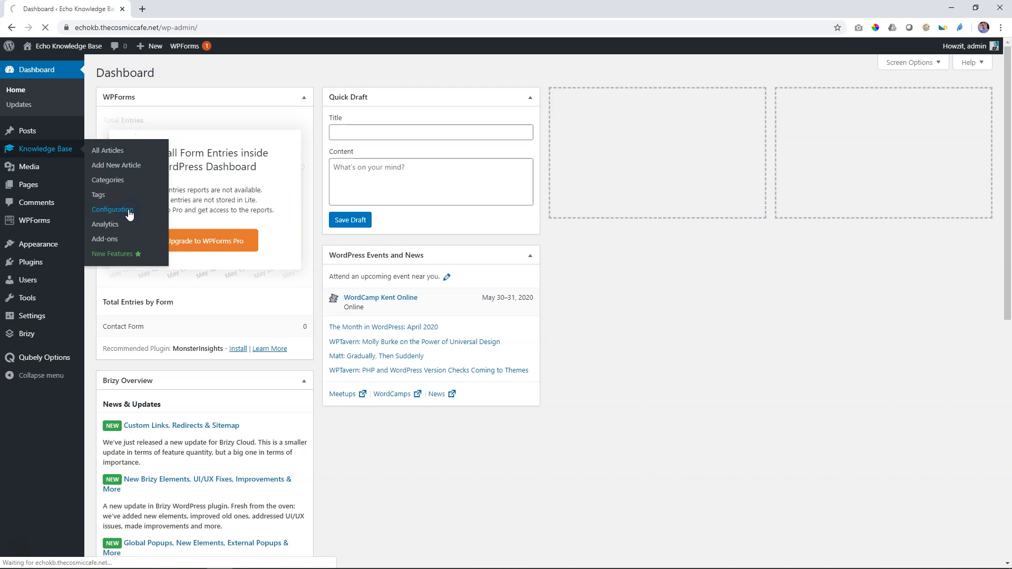
left_click(112, 208)
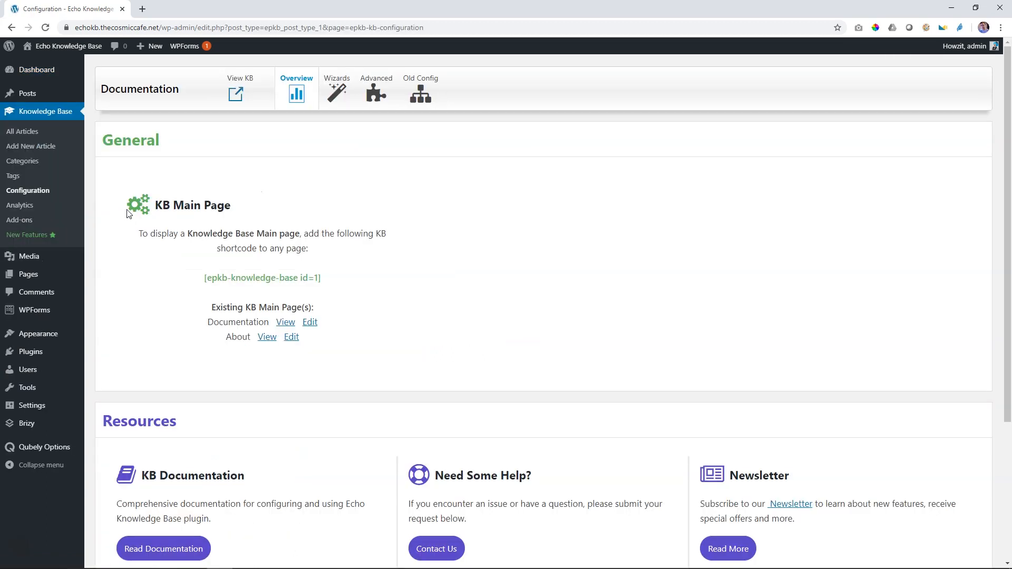
left_click(334, 92)
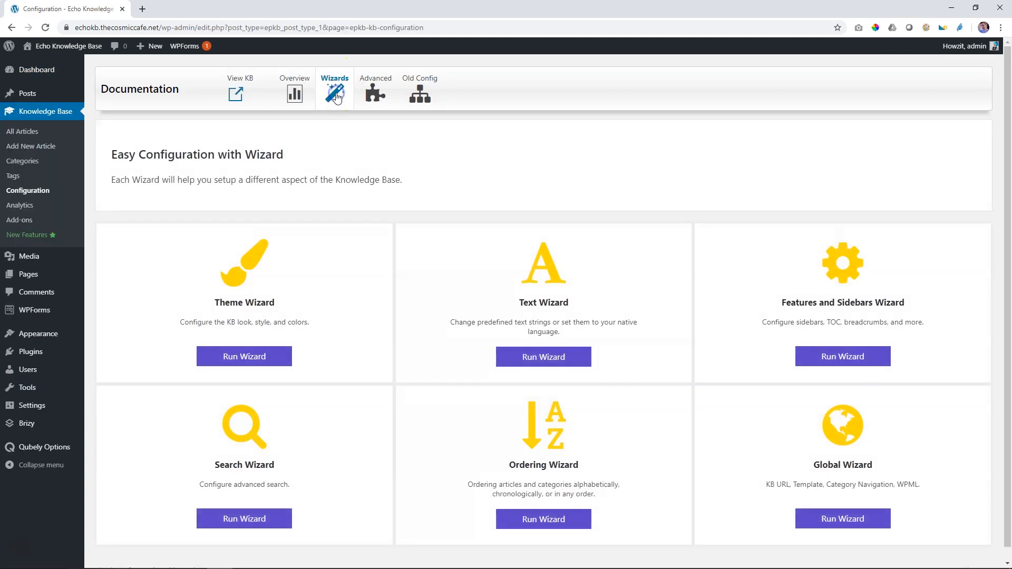
left_click(543, 356)
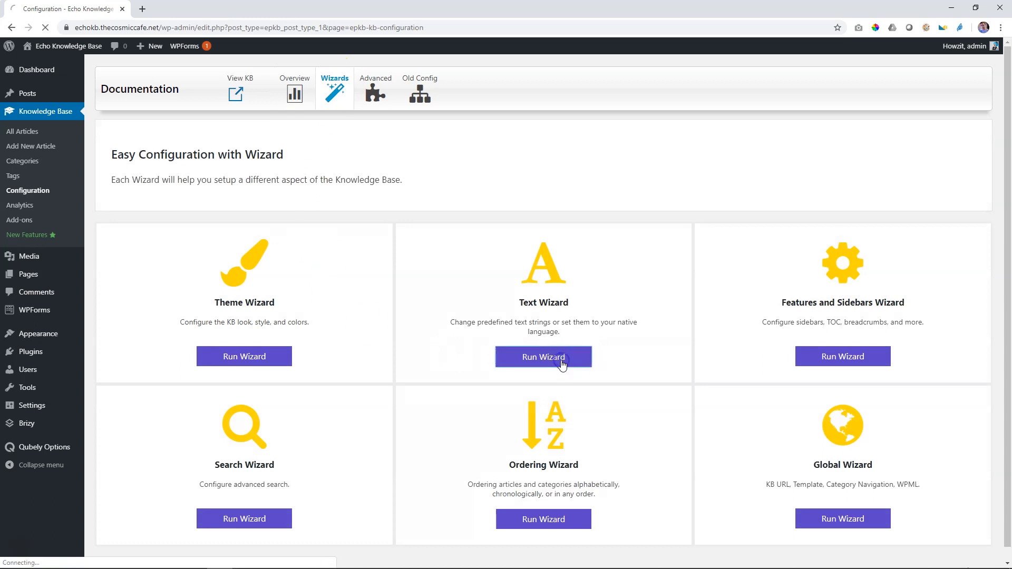
- Load the Text Wizard's Main Page Text step and review its preview and text panels
left_click(543, 356)
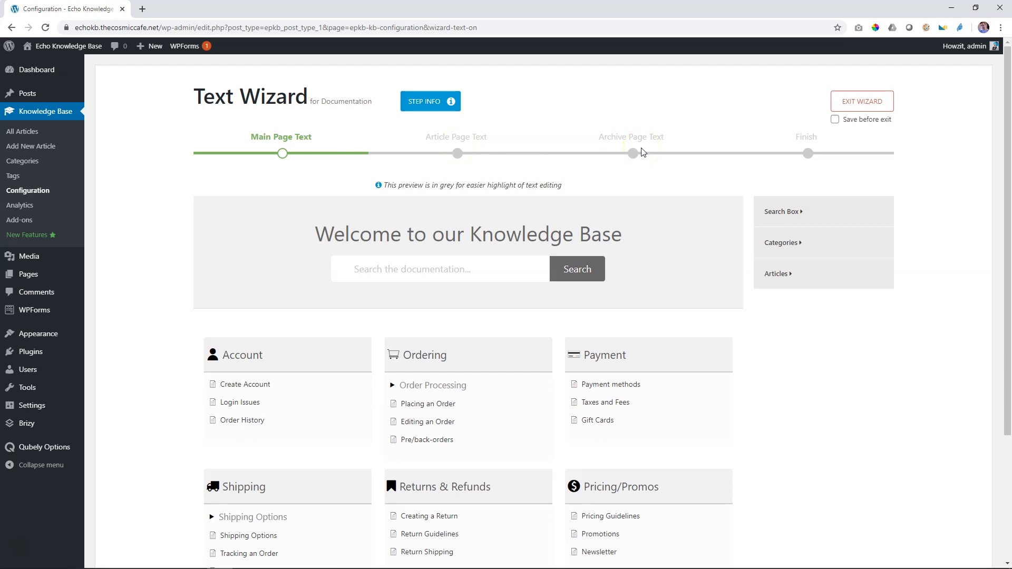
scroll("down", 3)
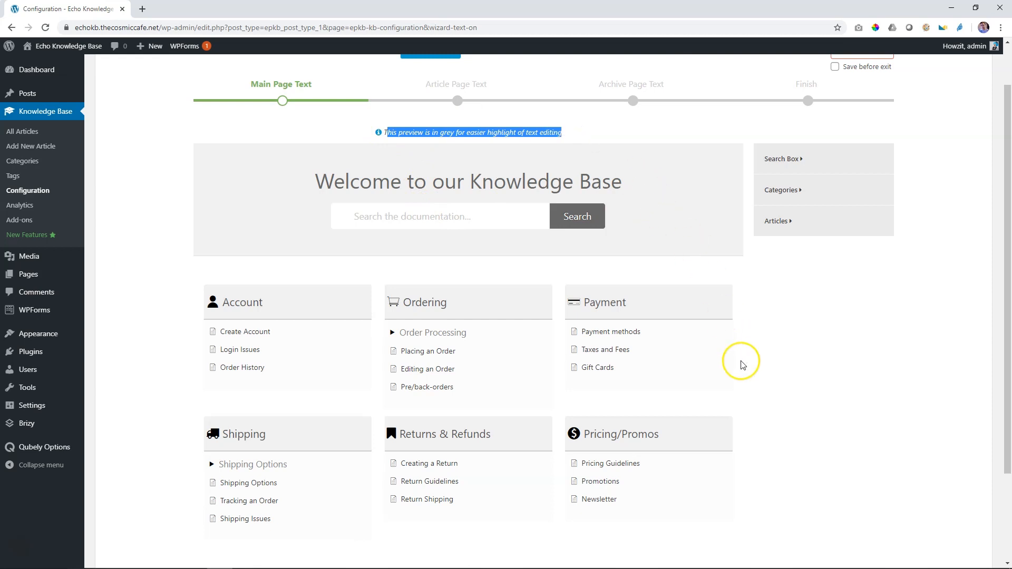
mouse_move(747, 366)
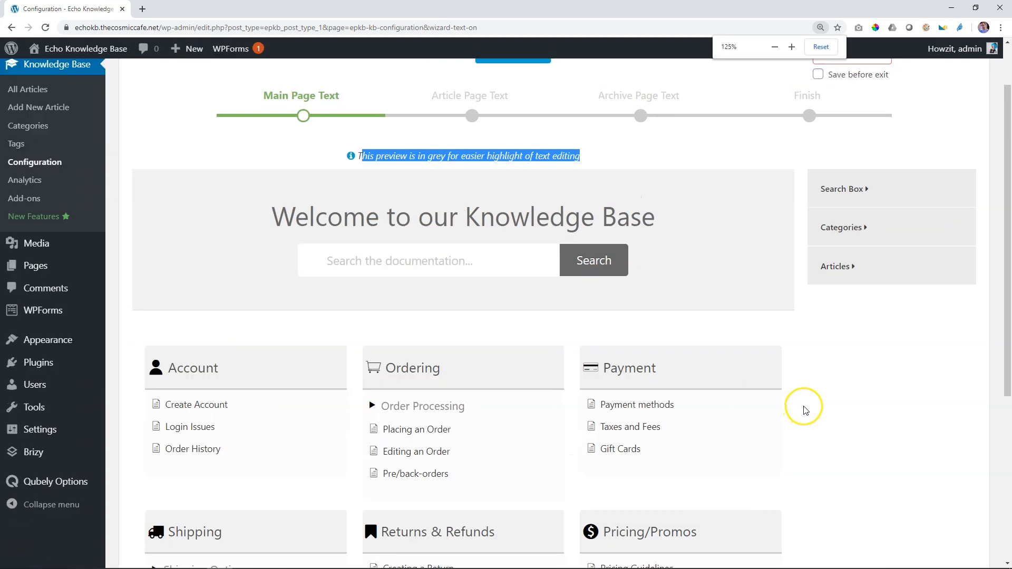
scroll("down", 3)
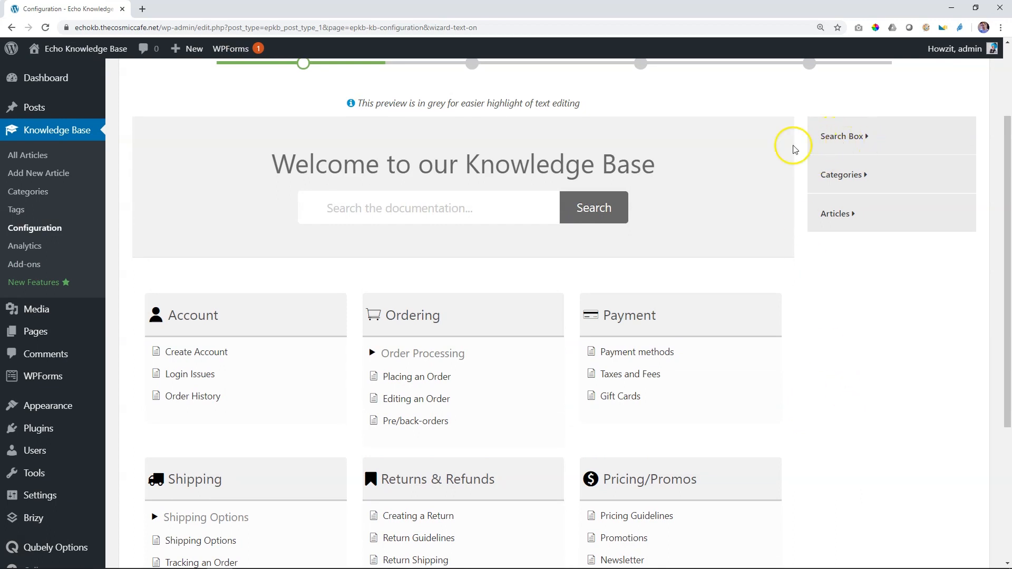
mouse_move(750, 257)
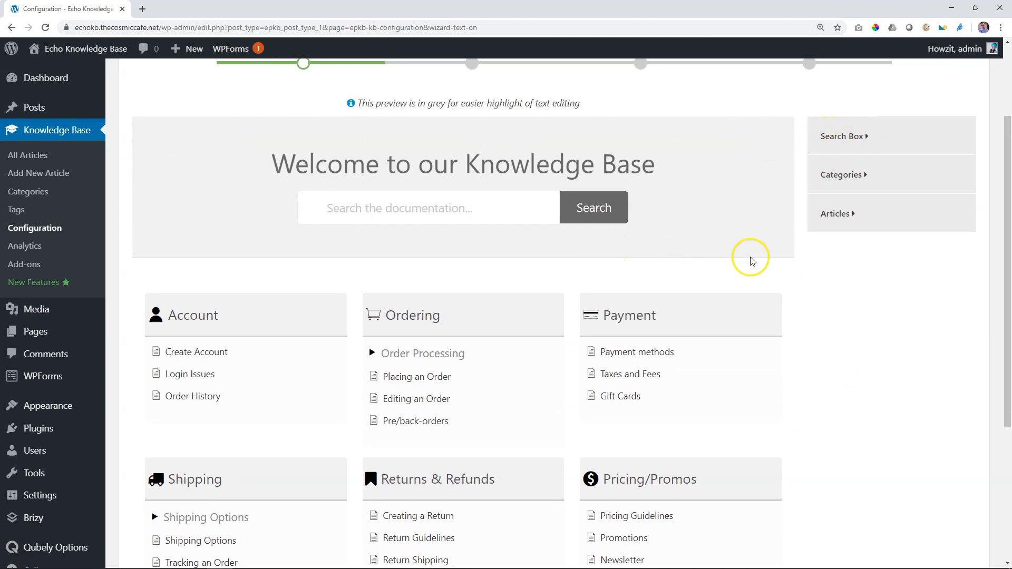
- Review the Search Box texts and set the search title to 'Documentation Archive'
left_click(843, 136)
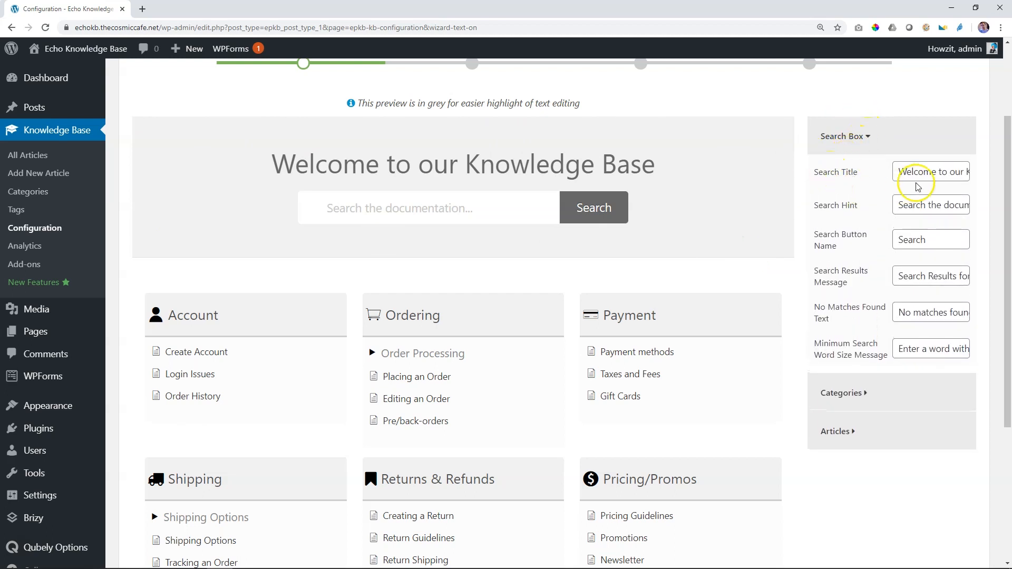
left_click(925, 276)
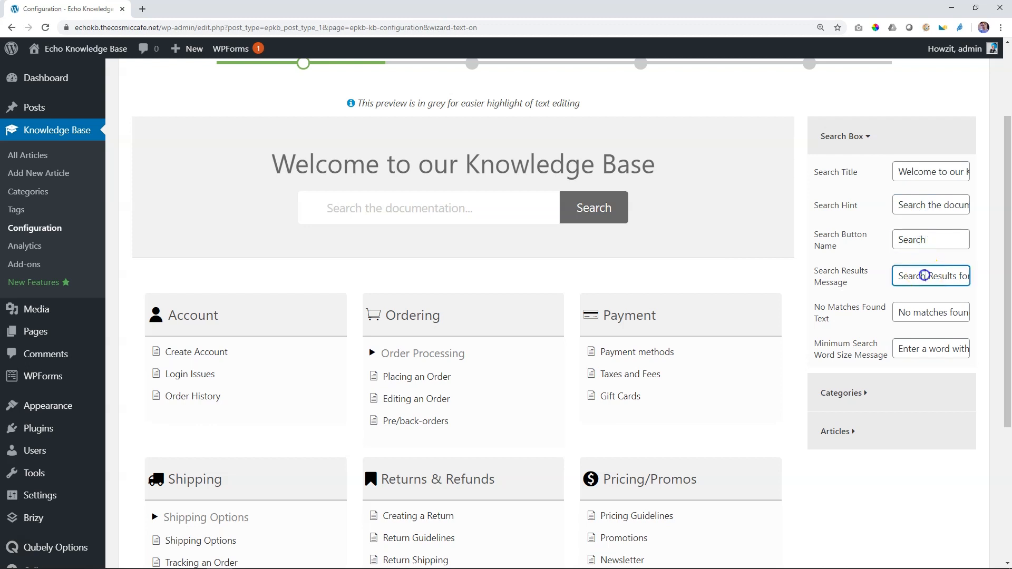
left_click(930, 312)
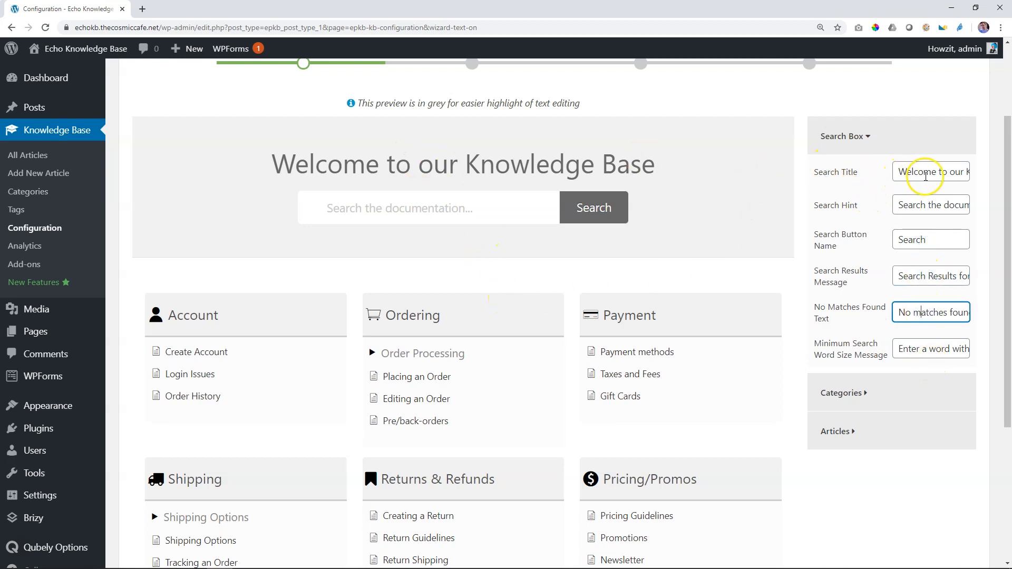
left_click(929, 171)
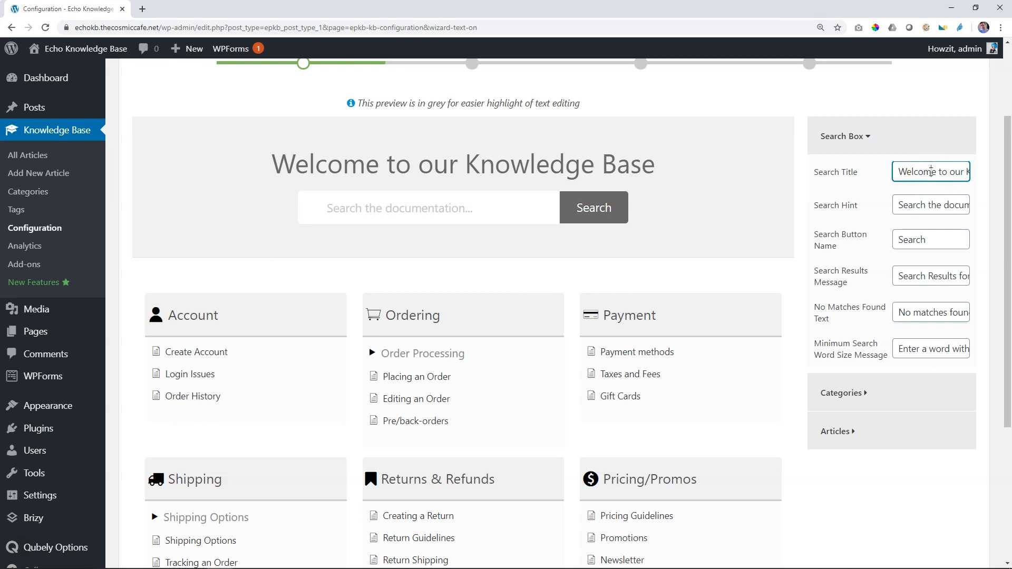
triple_click(931, 171)
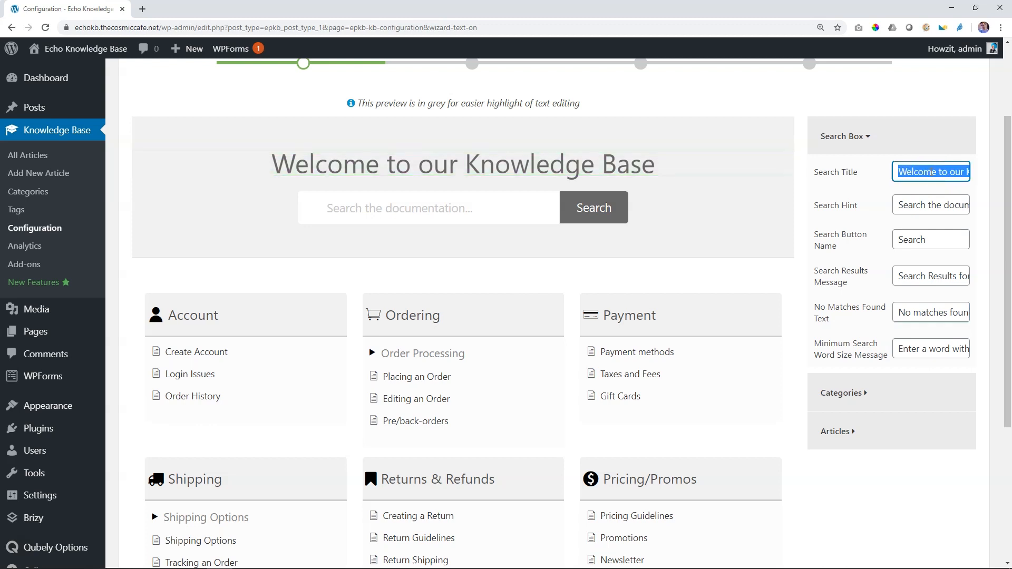
type("Documentation Archive")
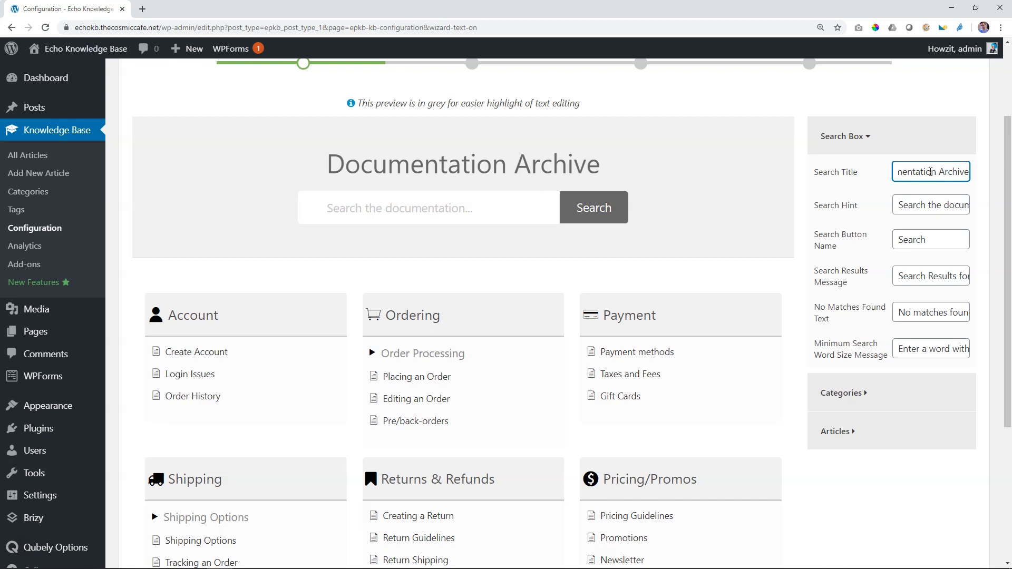
- Keep the 'Search Here' hint, set the search button label to 'Submit' and collapse Search Box
left_click(921, 205)
type("Here")
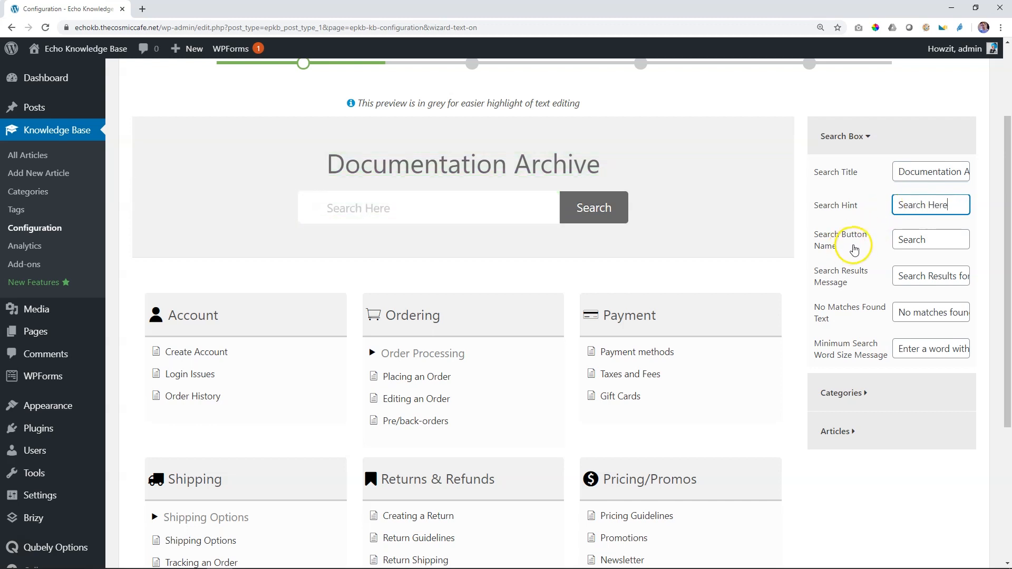
left_click(930, 239)
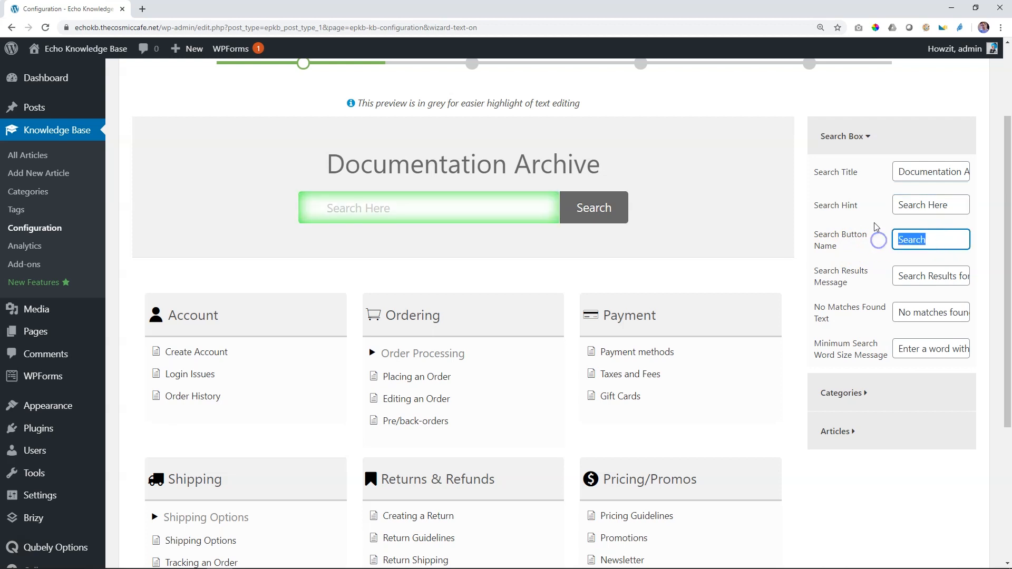
type("Submit Query")
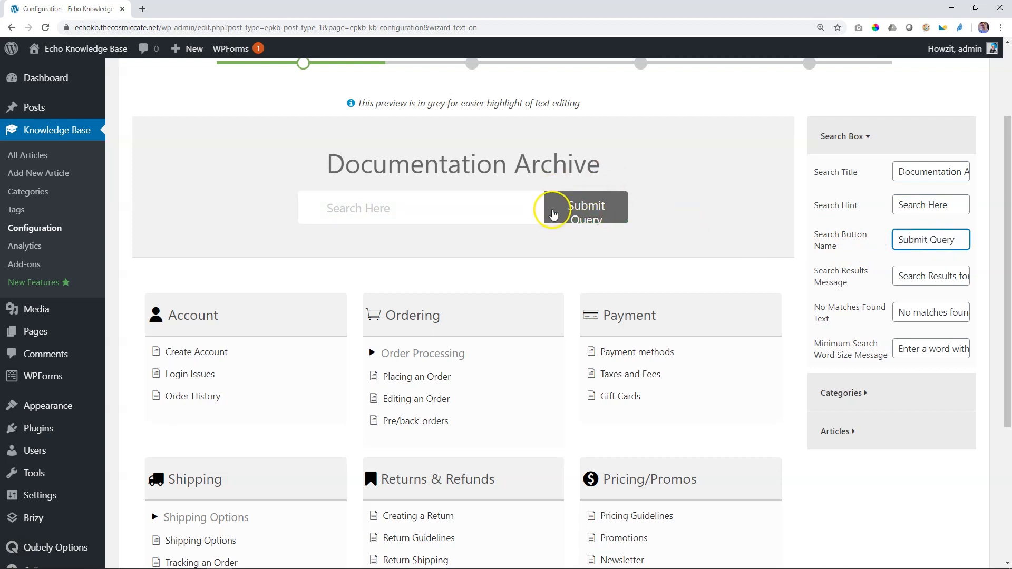
mouse_move(717, 225)
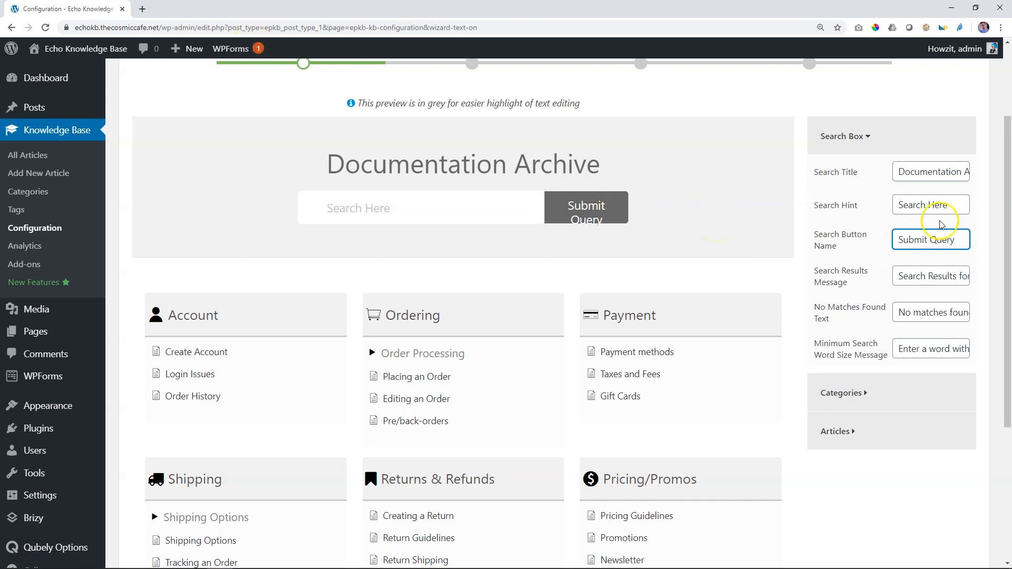
double_click(942, 239)
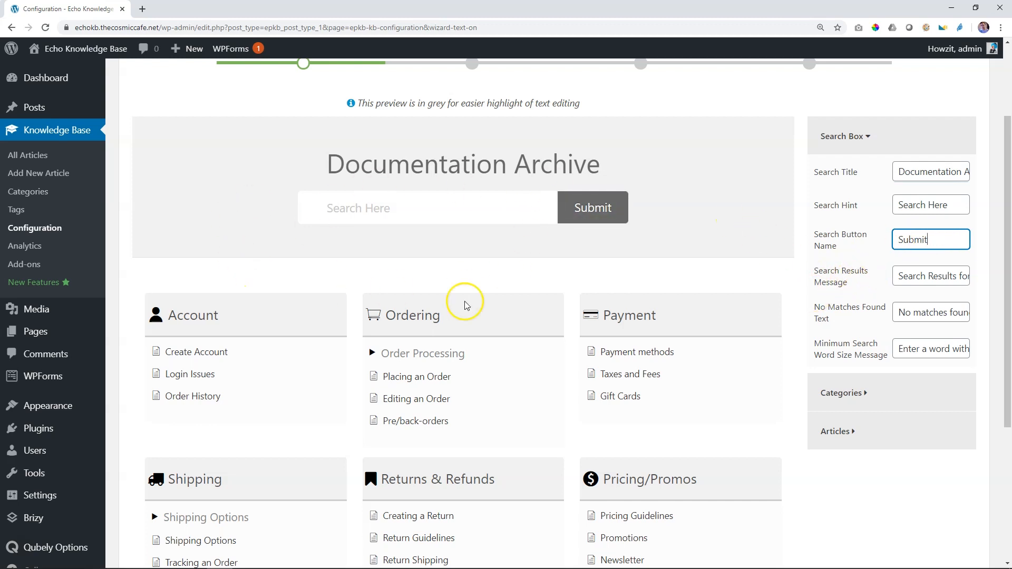
mouse_move(555, 267)
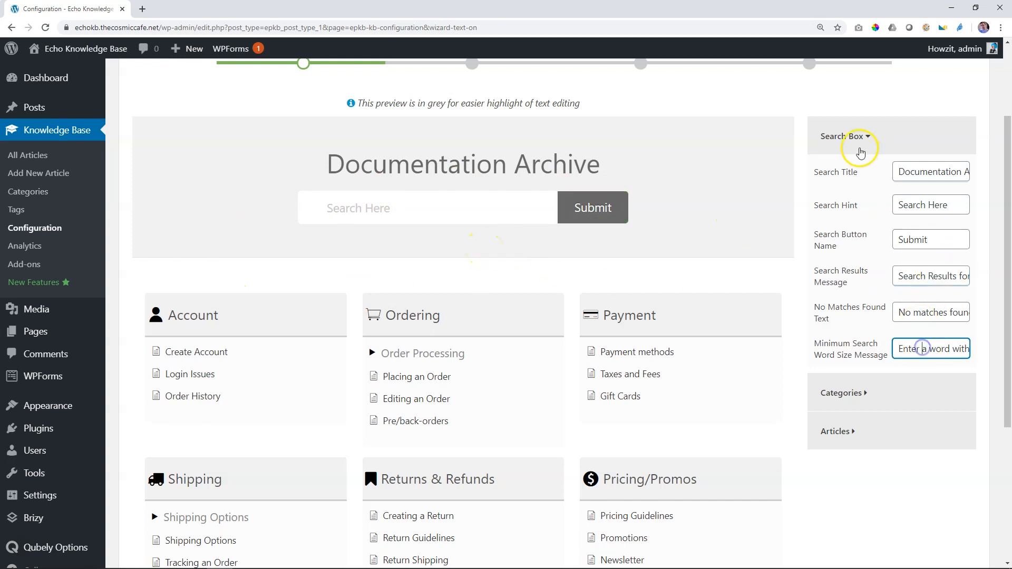
left_click(844, 136)
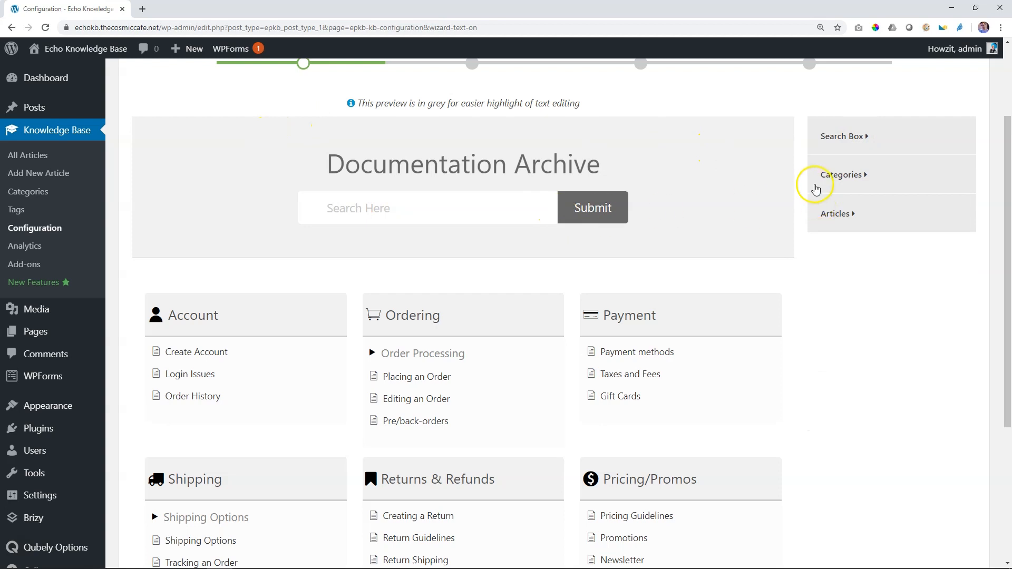
- Replace the Categories panel's Empty Category Notice with 'To follow'
left_click(846, 175)
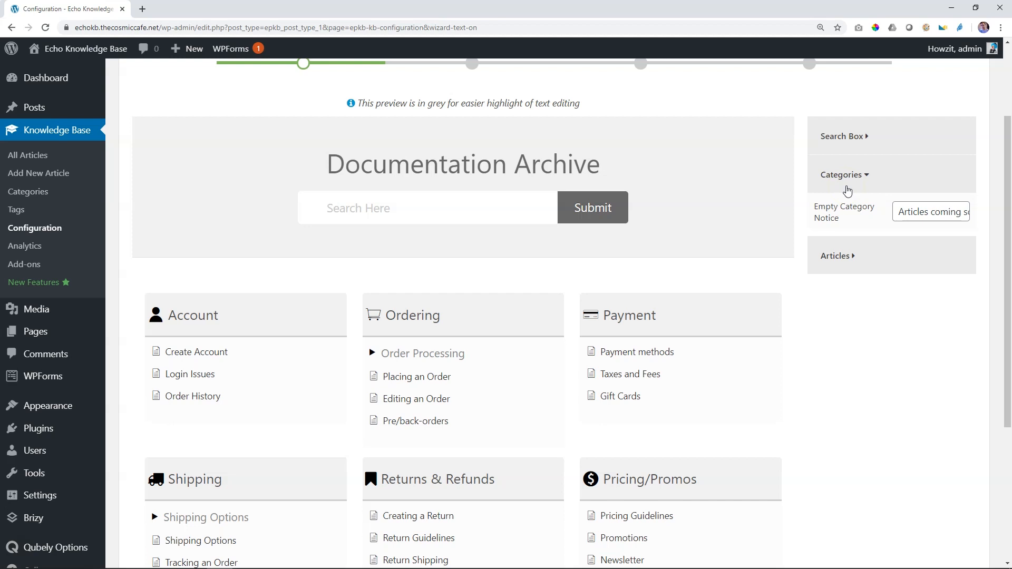
left_click(917, 211)
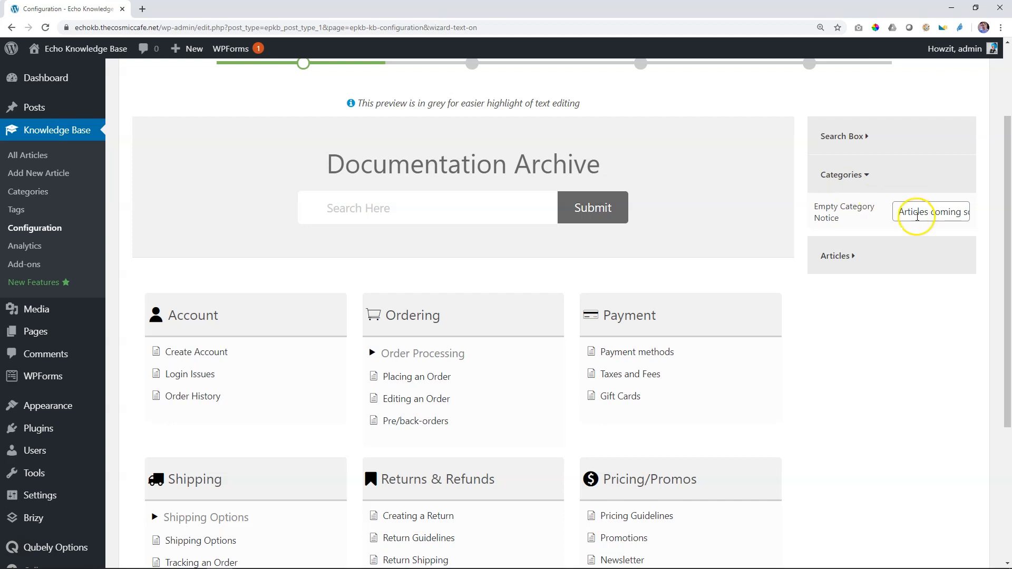
double_click(917, 215)
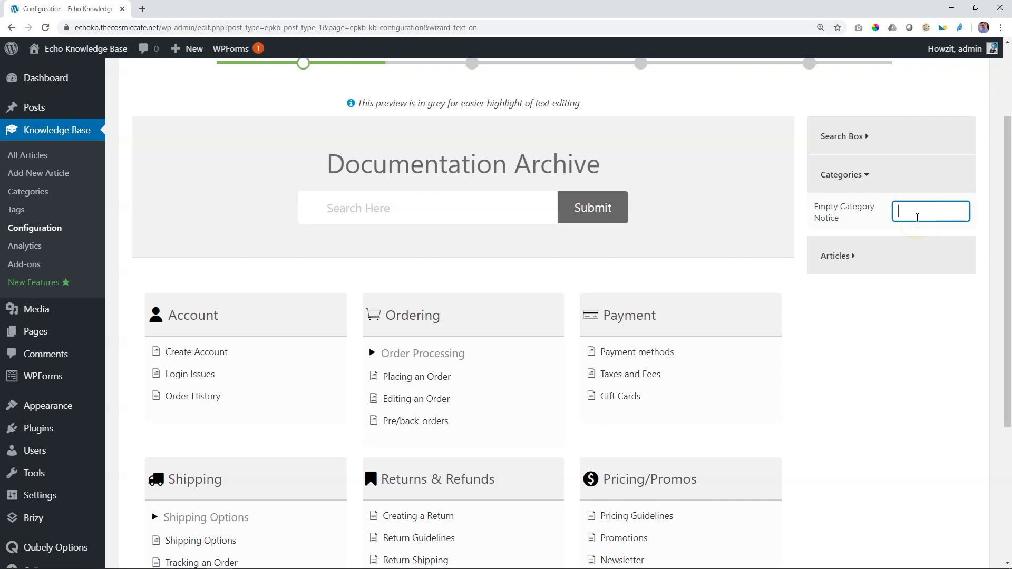
type("To follow")
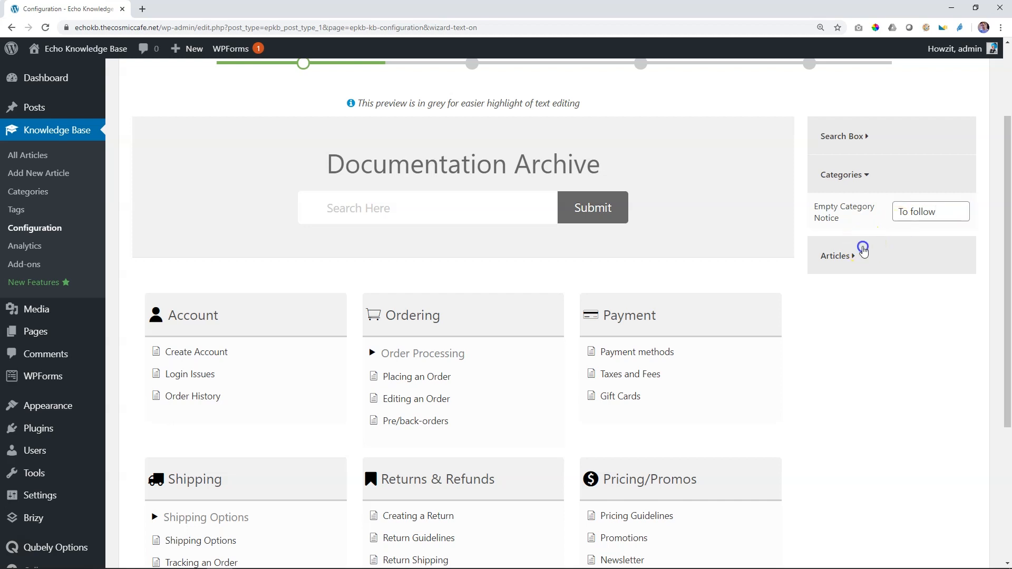
- Review the Articles panel's 'Collapse Articles' and 'Show all articles' labels
left_click(861, 250)
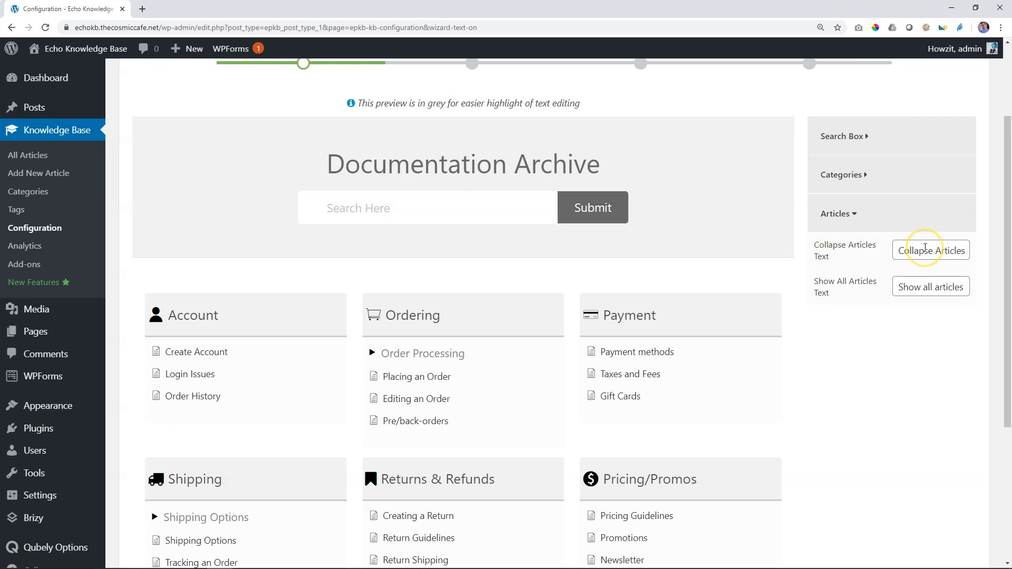
mouse_move(889, 287)
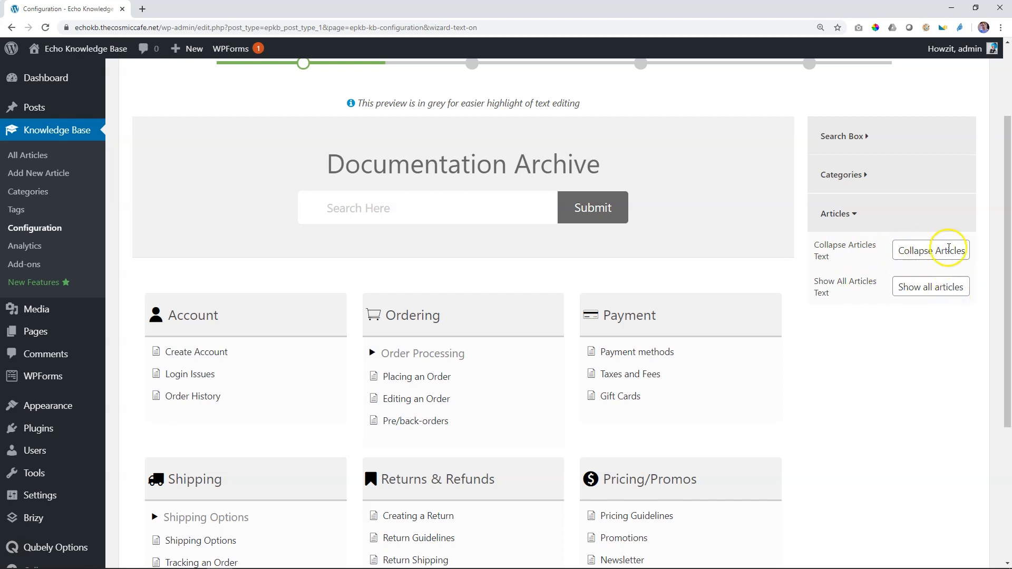
mouse_move(971, 285)
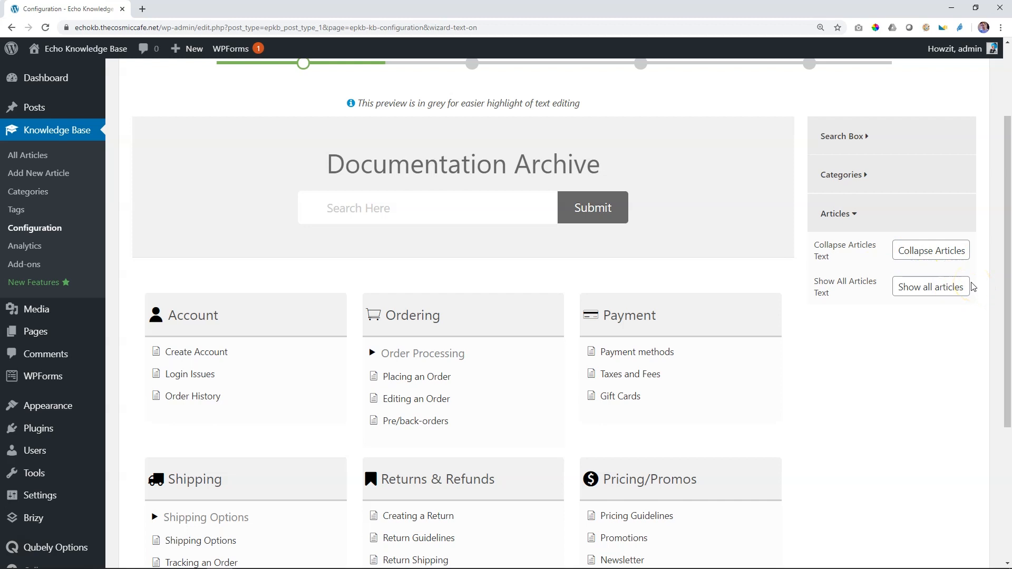
scroll("down", 3)
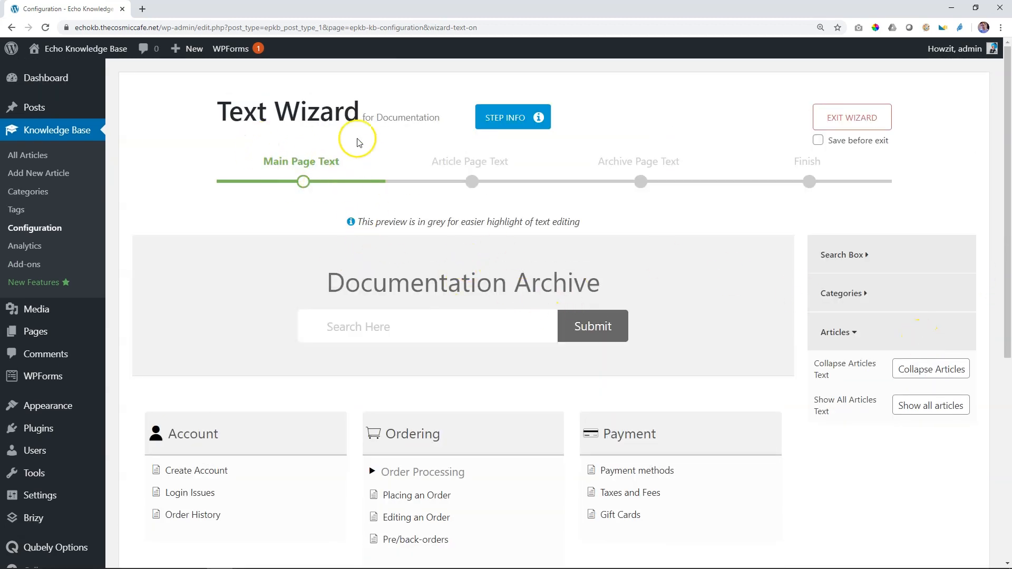
mouse_move(311, 196)
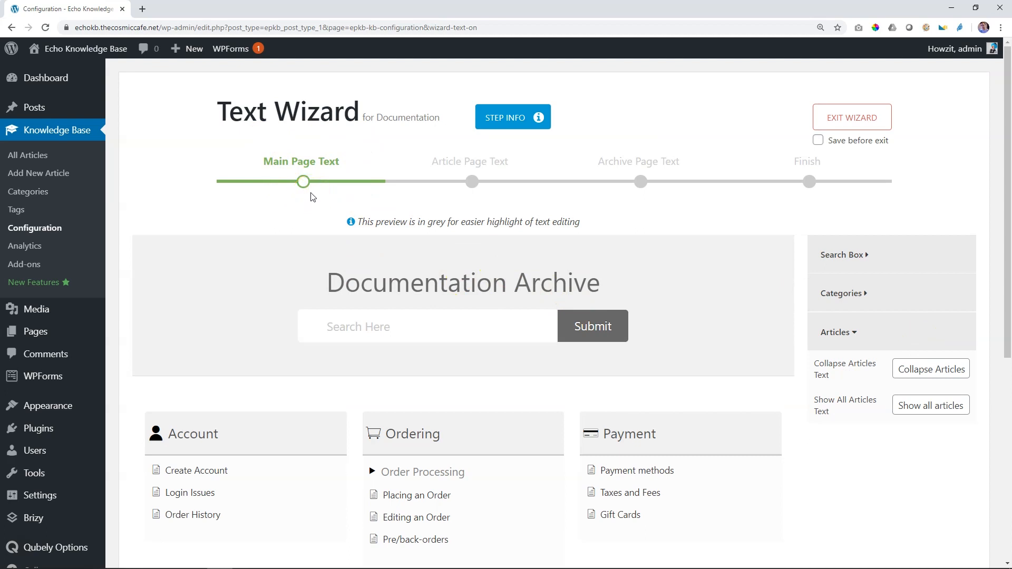
scroll("down", 3)
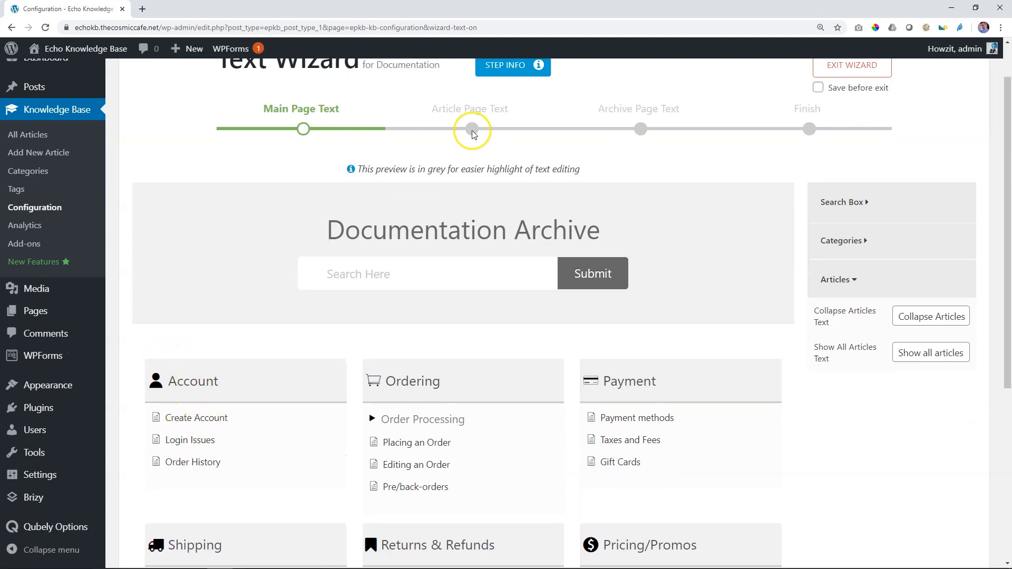
- Move to Article Page Text and rename the table of contents title to 'Index'
left_click(472, 129)
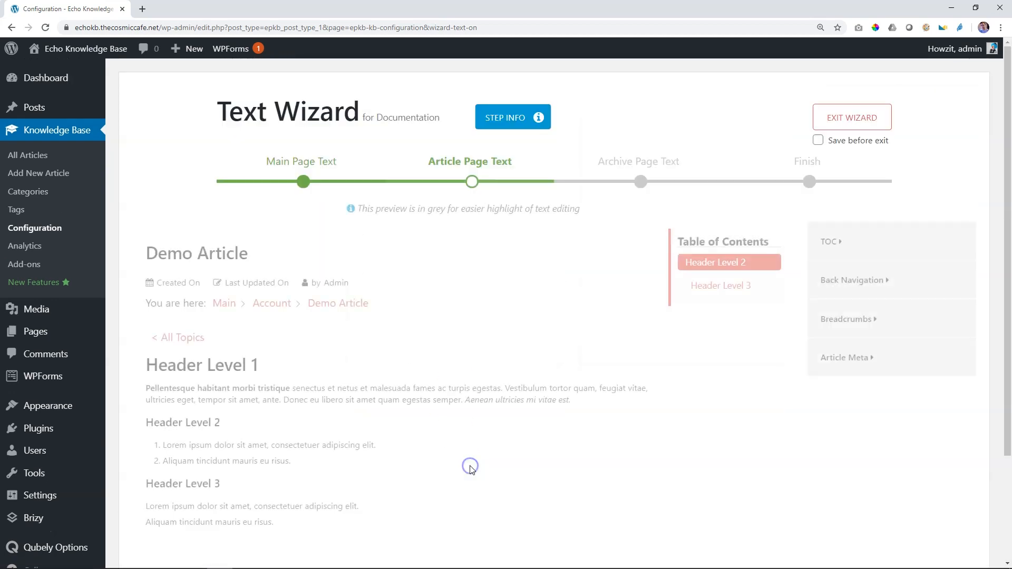
scroll("down", 3)
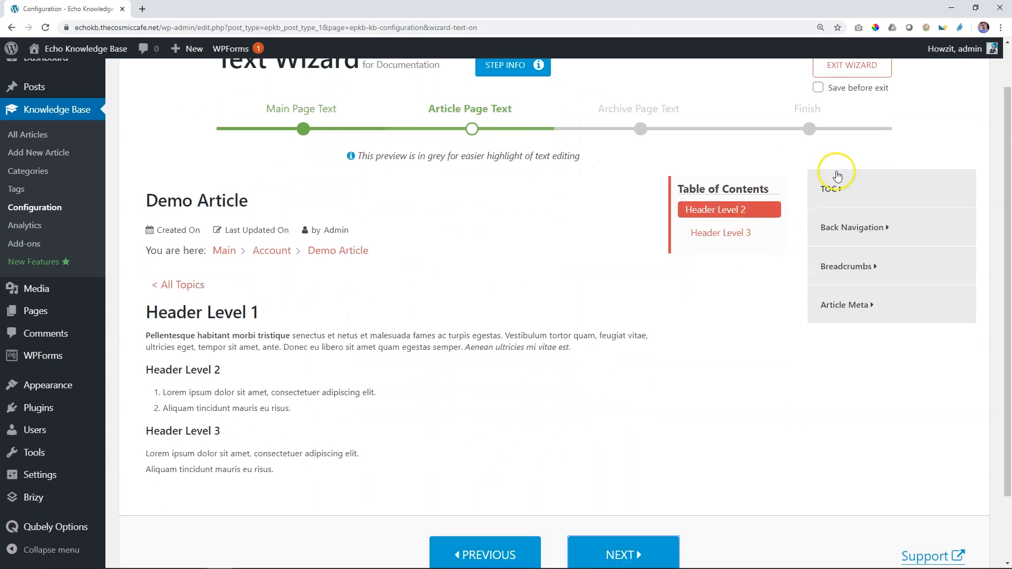
mouse_move(843, 184)
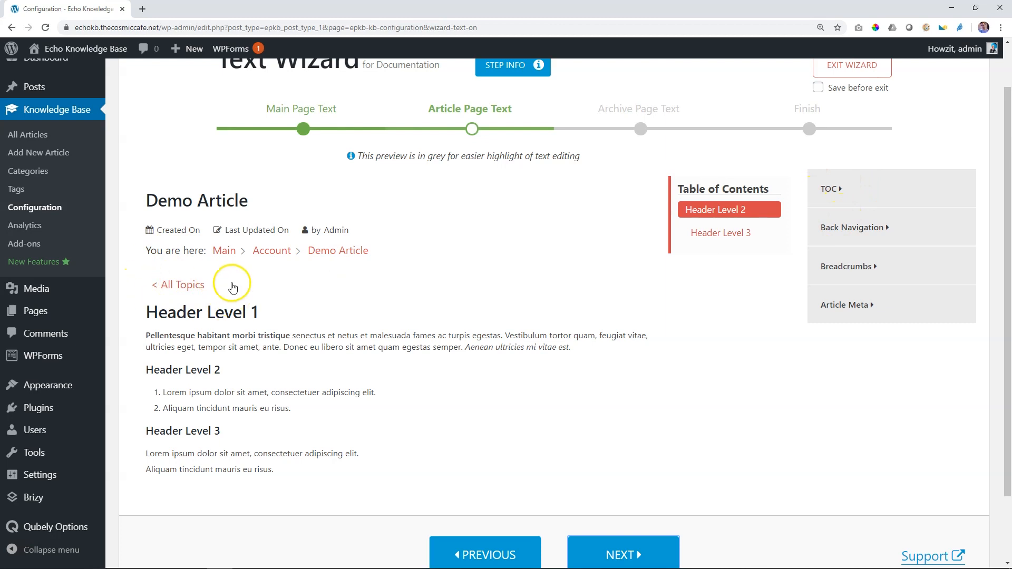
mouse_move(340, 251)
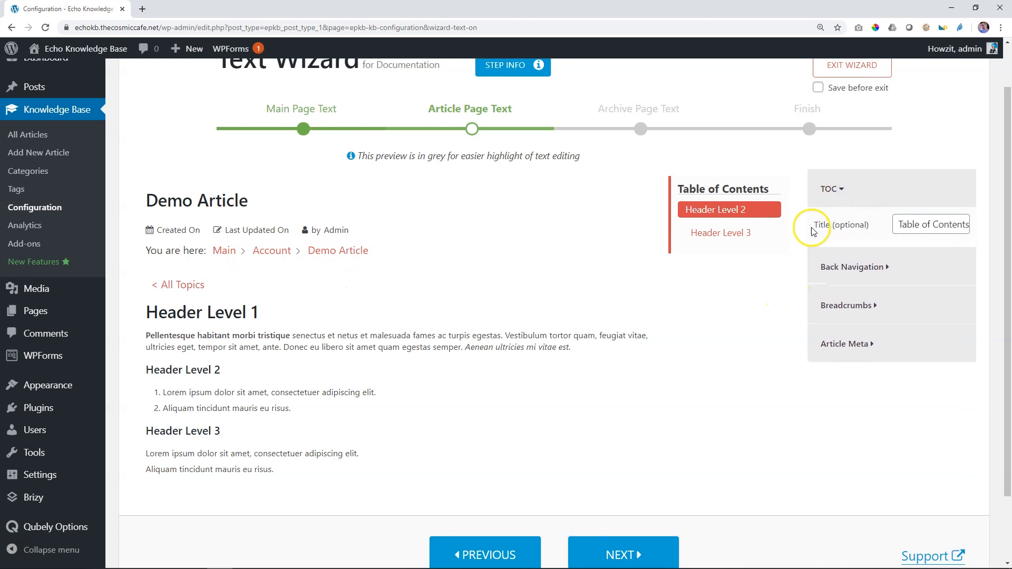
left_click(931, 224)
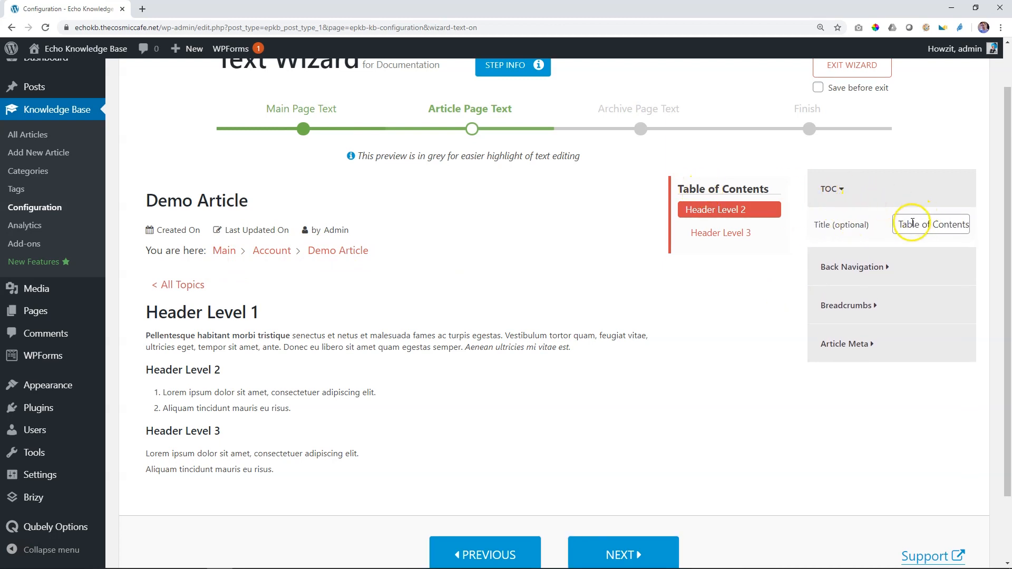
left_click(930, 225)
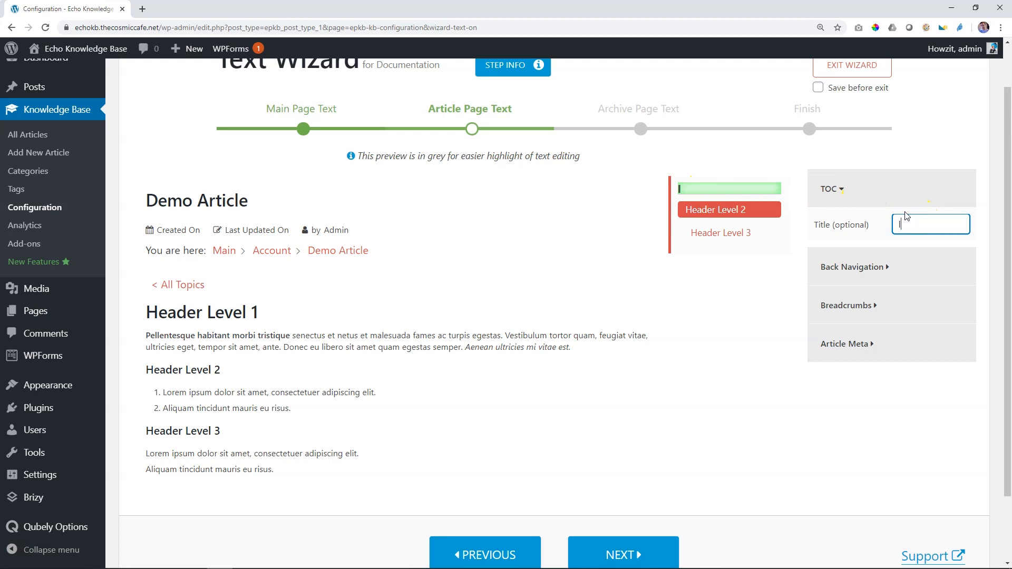
type("Index")
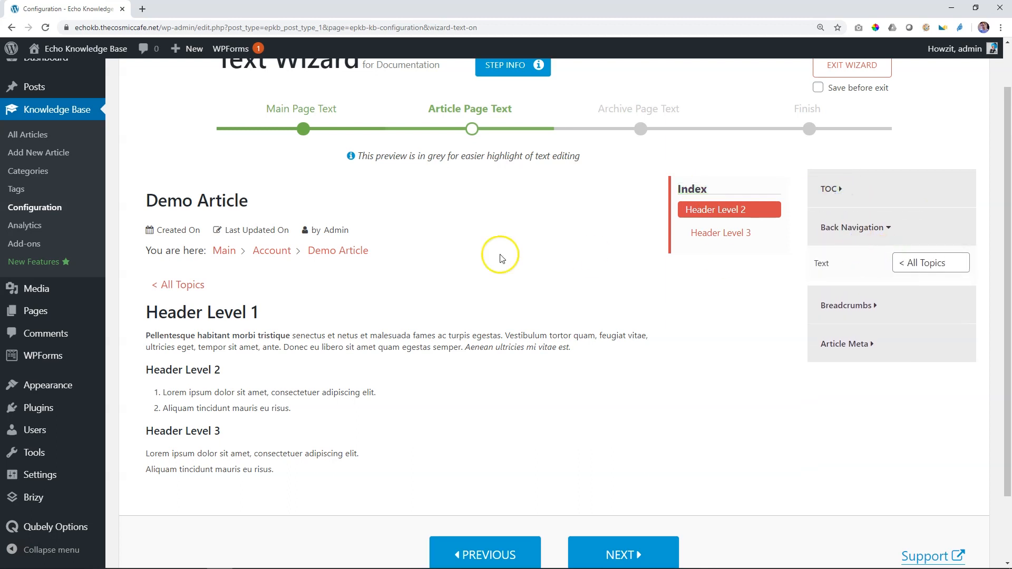
- Reword the All Topics back link with 'knowledge base' and set the breadcrumb label to 'Current Page:'
double_click(927, 262)
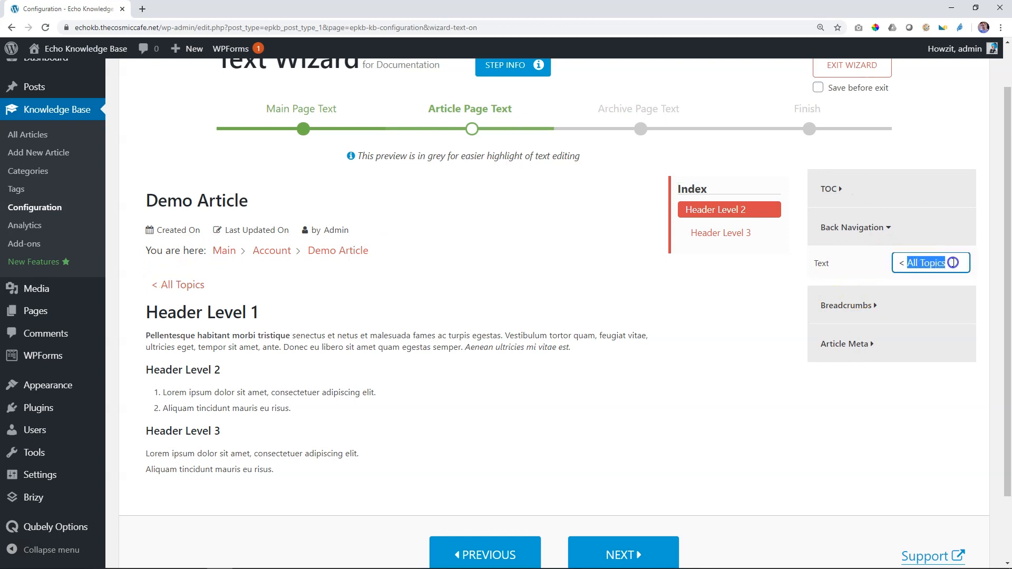
type("Goi")
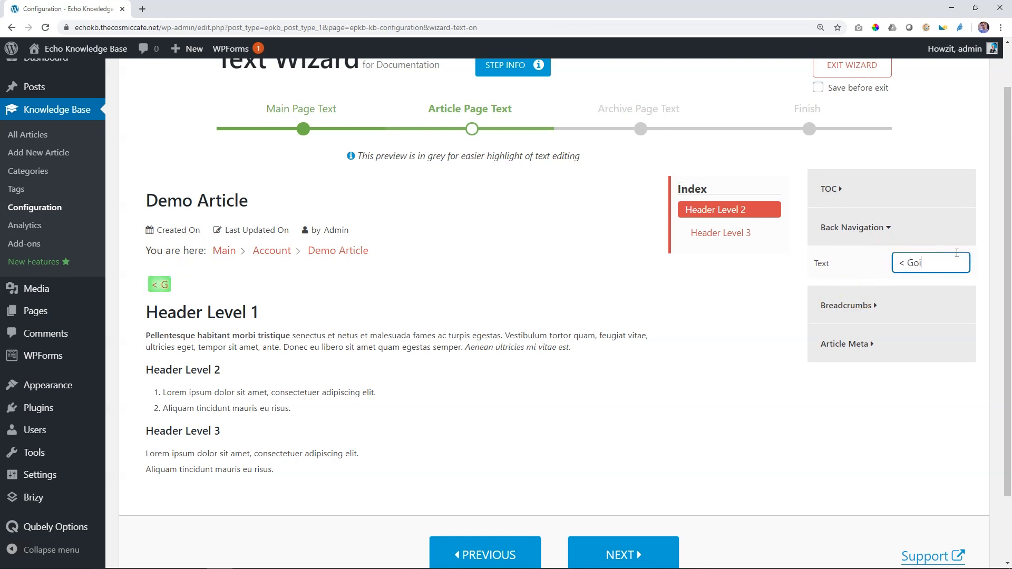
type("ha")
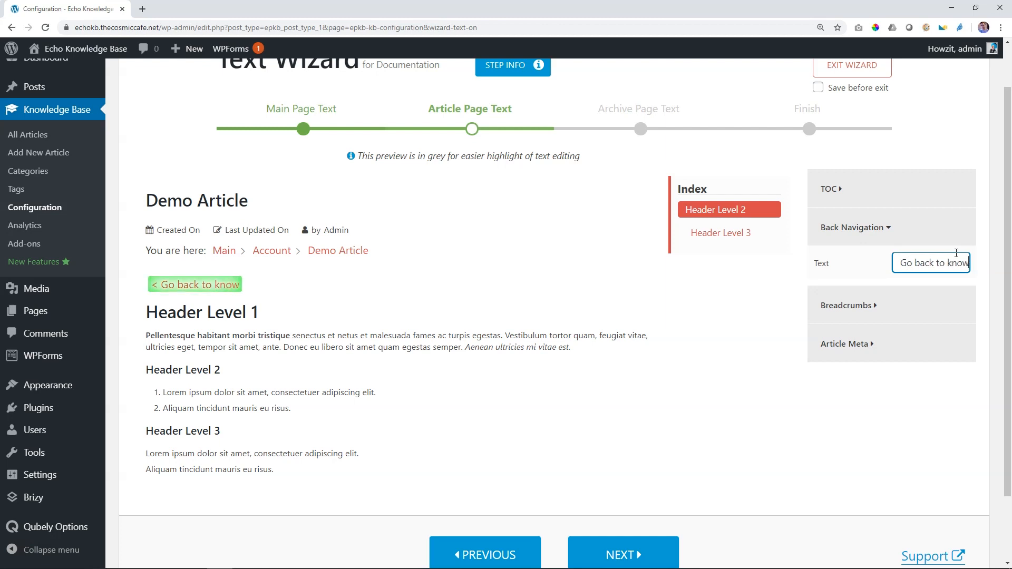
type("knowledge base")
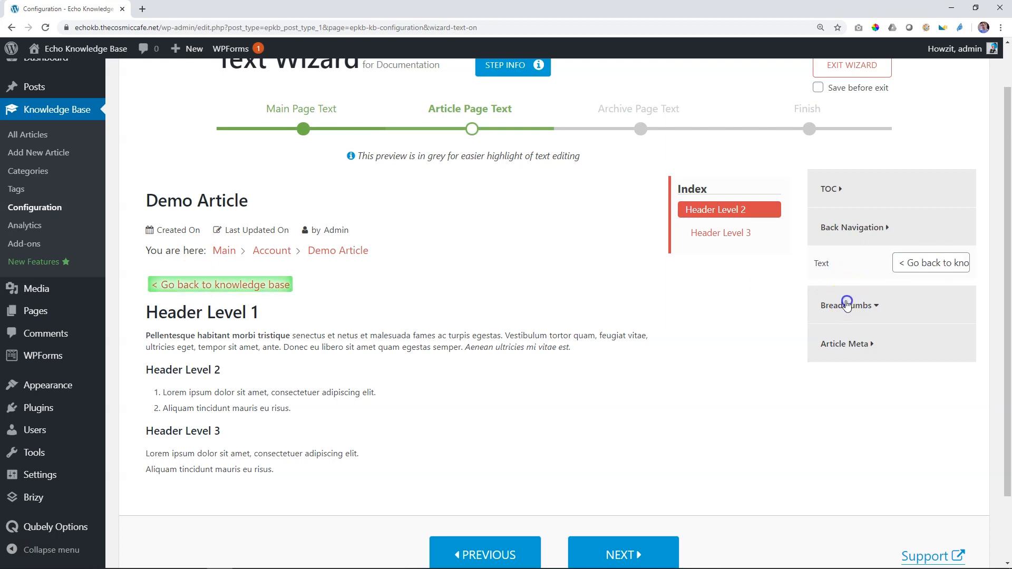
left_click(847, 306)
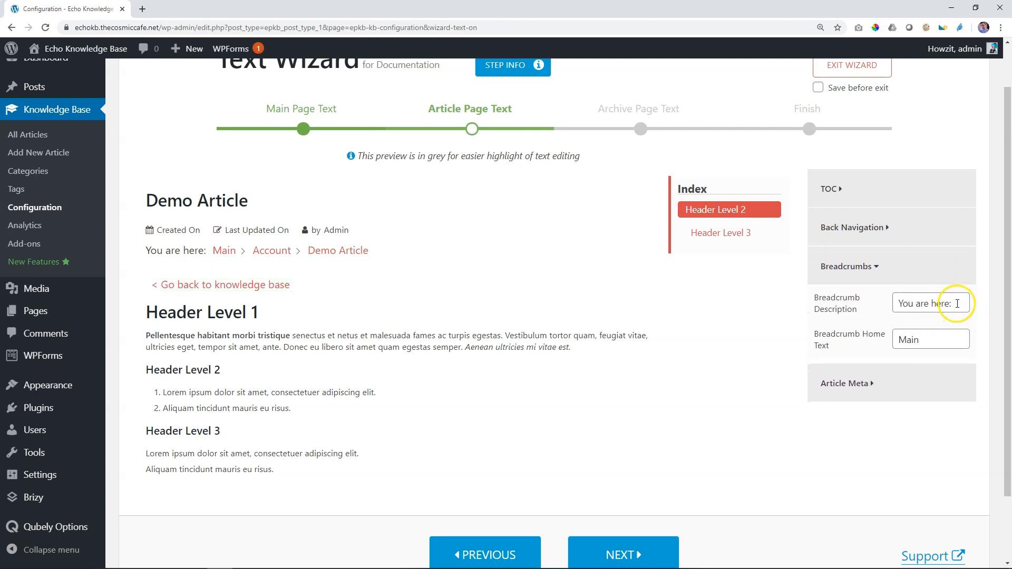
type("Current Page:")
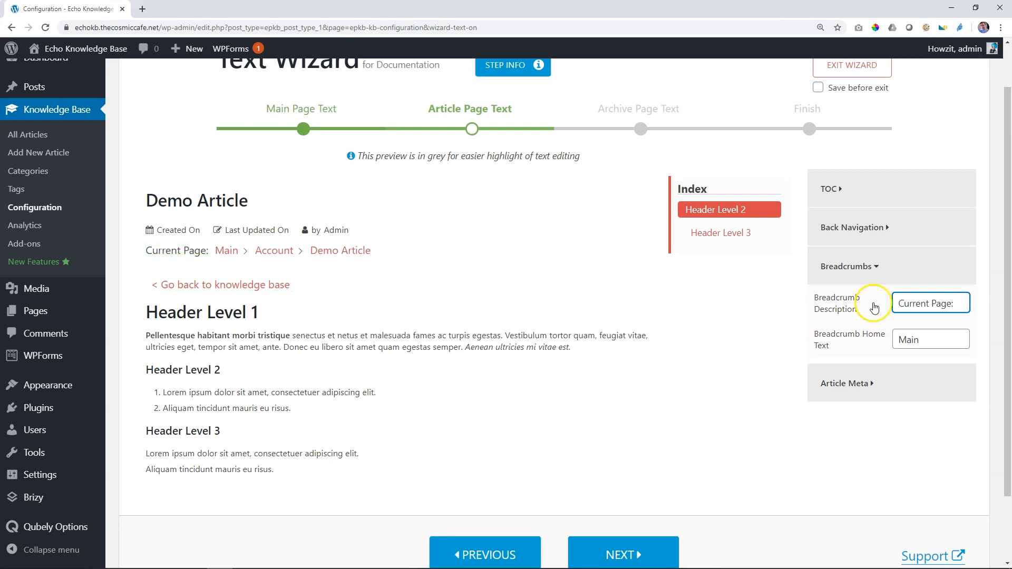
left_click(929, 340)
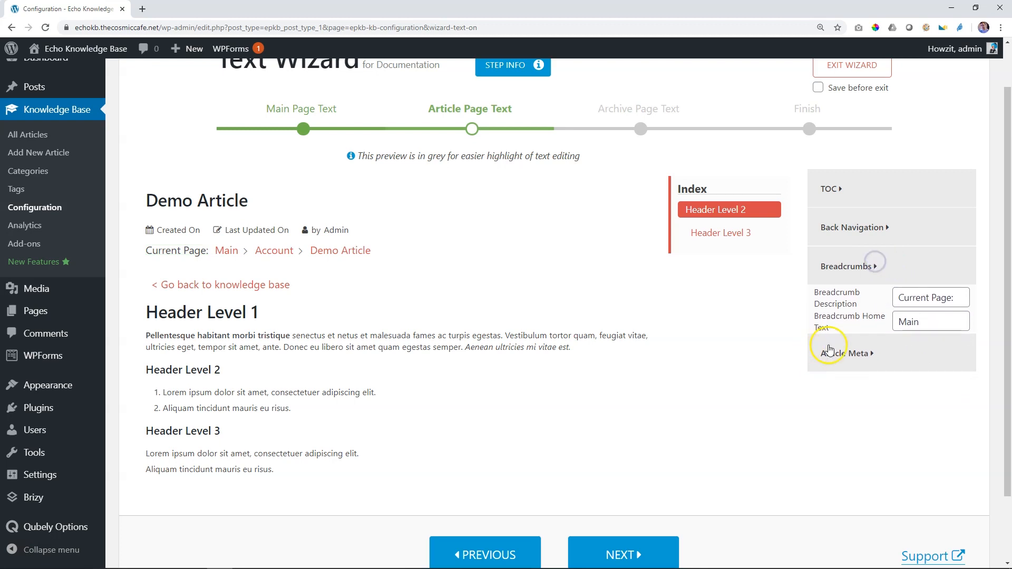
- In Article Meta, change the Last Updated label to 'Last Revision Date'
left_click(844, 352)
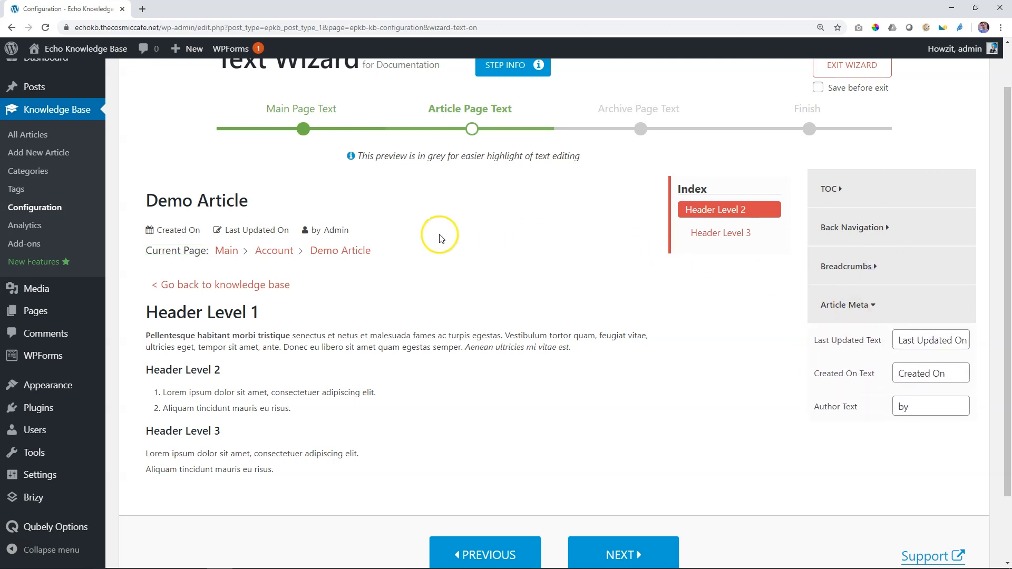
mouse_move(304, 231)
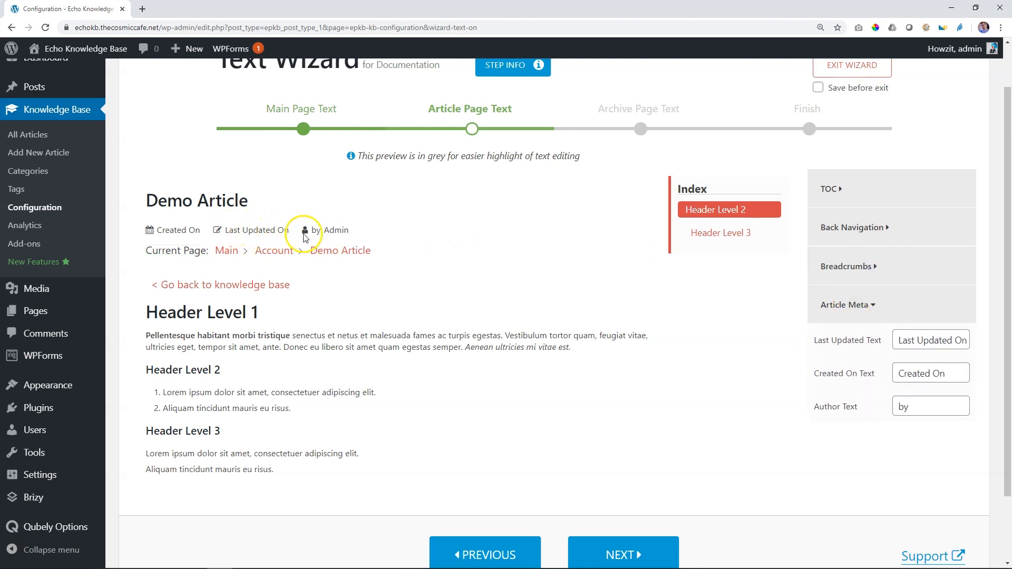
double_click(934, 340)
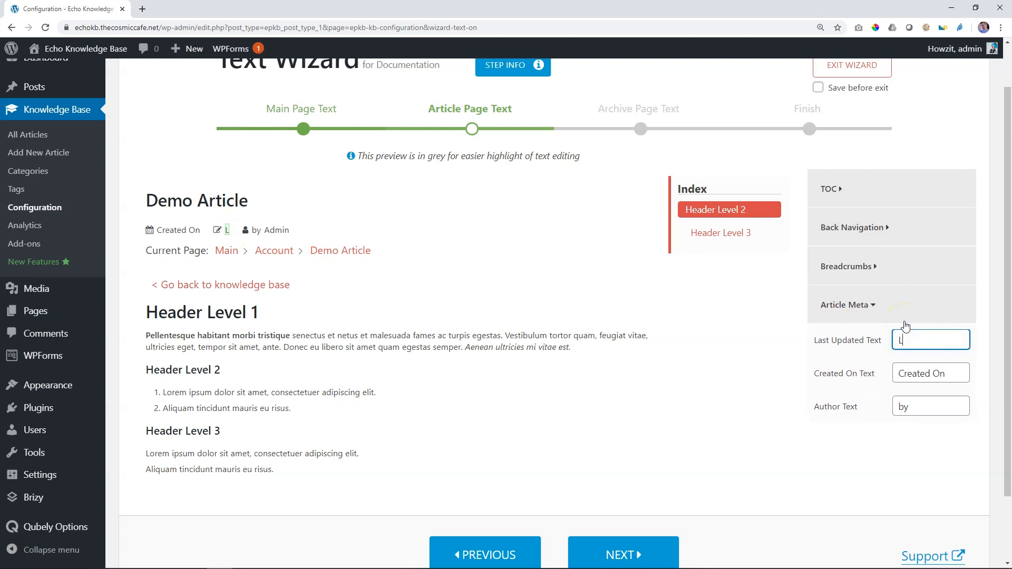
type("Last Revision Date")
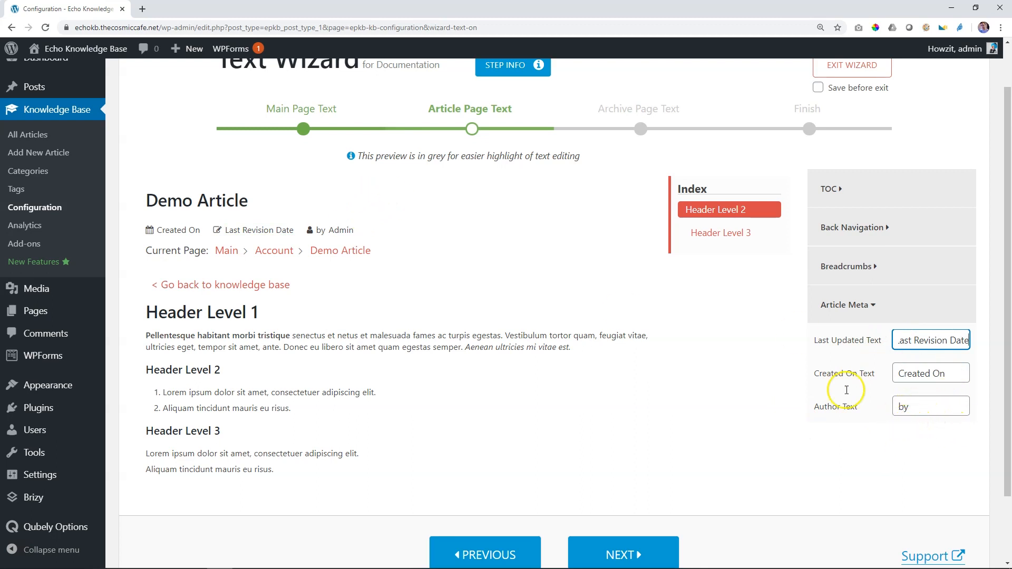
mouse_move(301, 350)
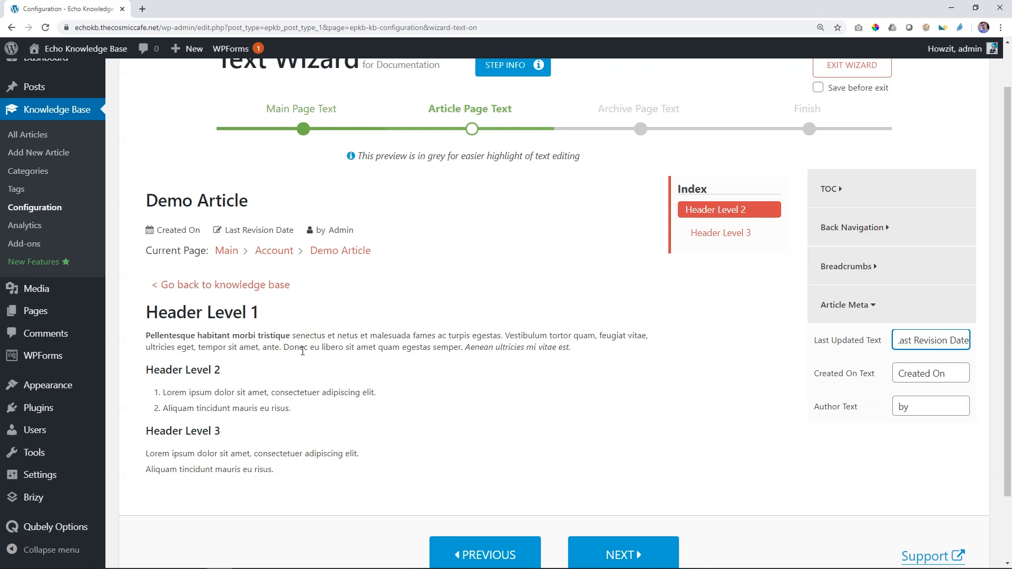
mouse_move(653, 109)
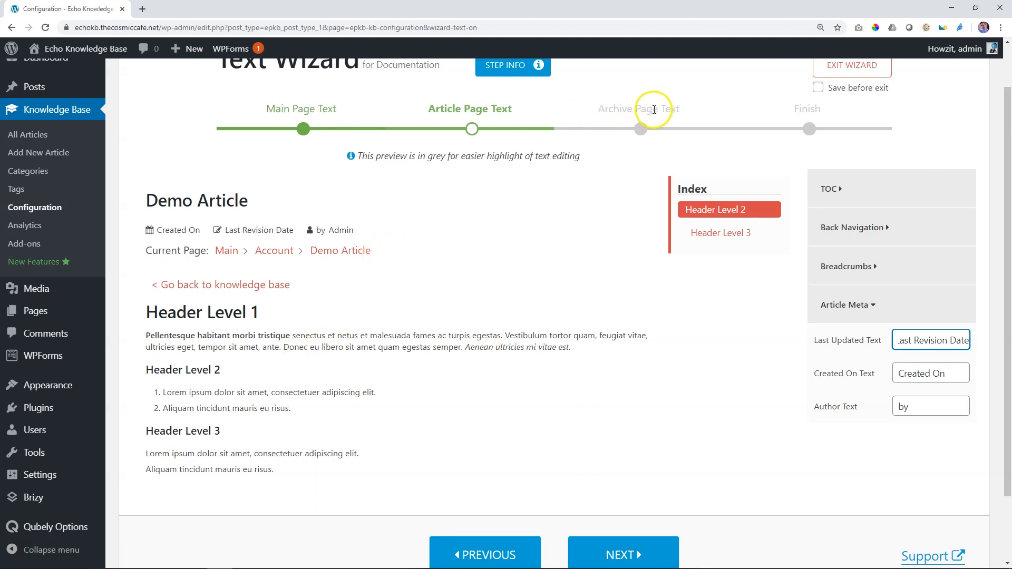
mouse_move(669, 114)
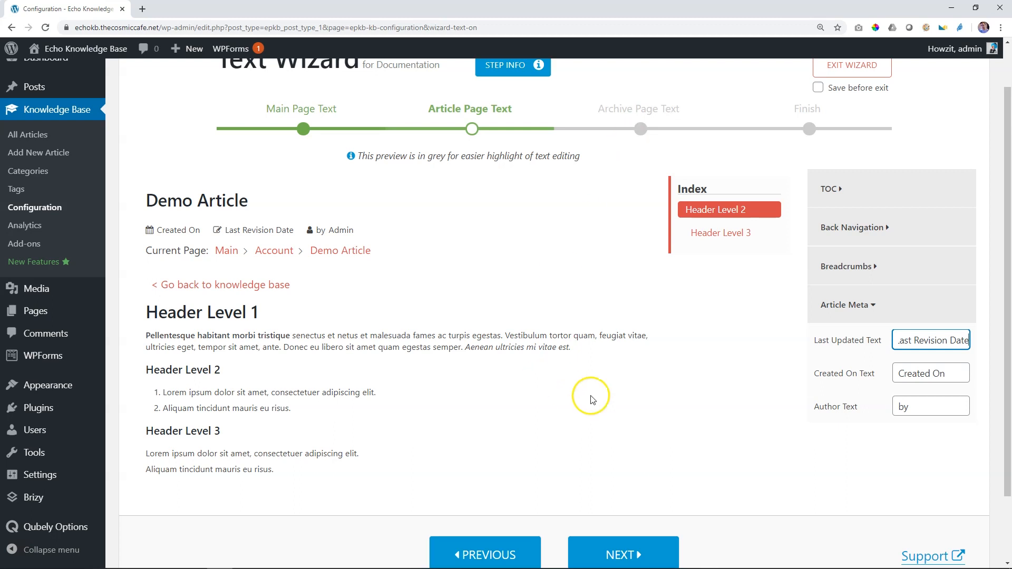
- Check the archive heading description 'Category -' and advance to the Finish step
left_click(622, 555)
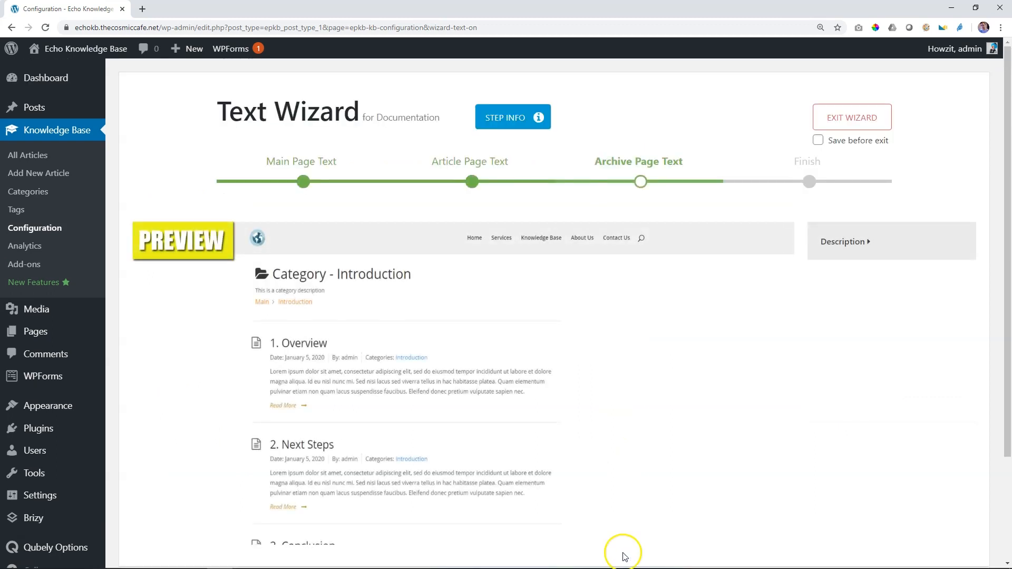
left_click(843, 242)
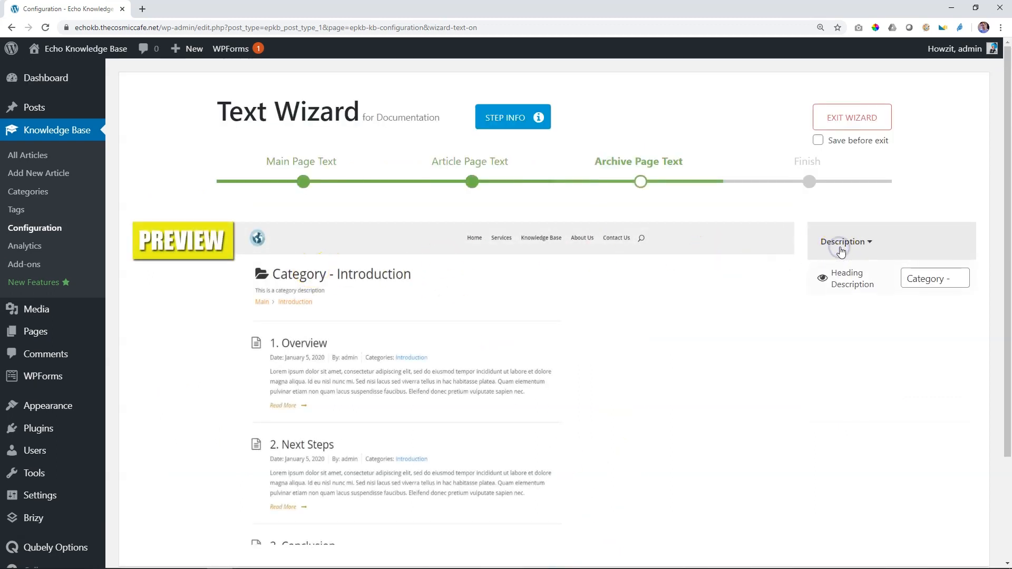
left_click(934, 279)
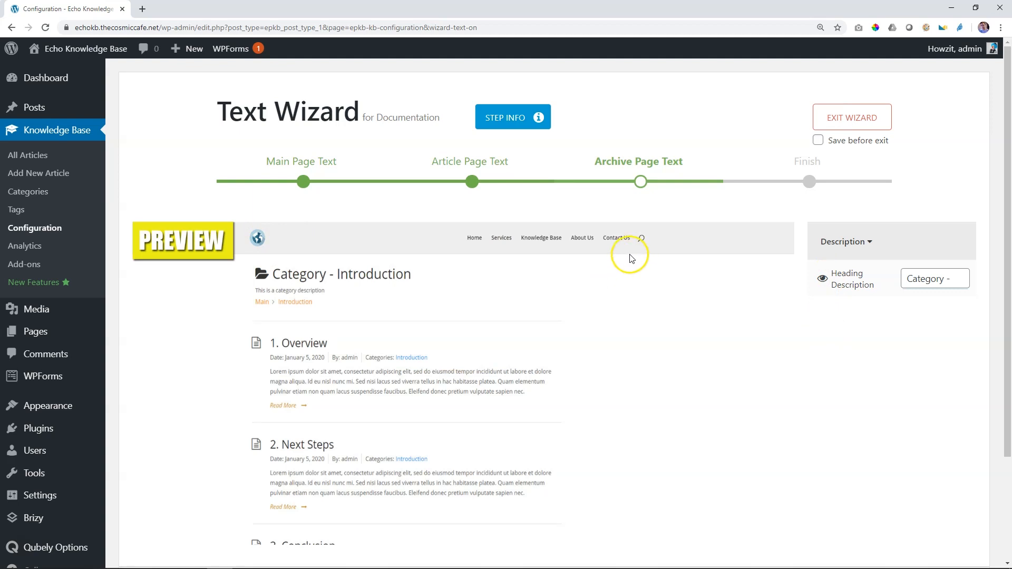
scroll("down", 3)
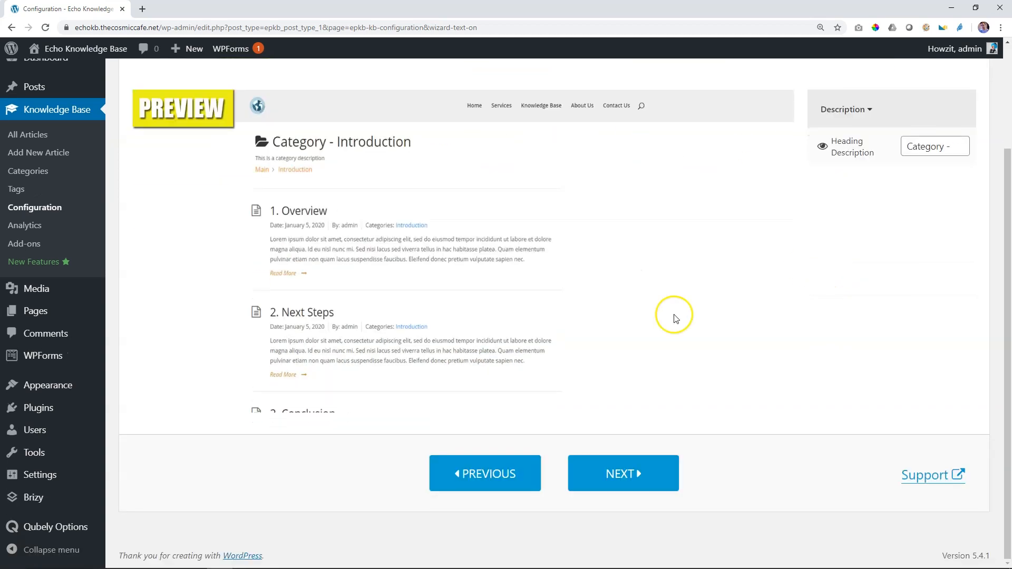
left_click(623, 473)
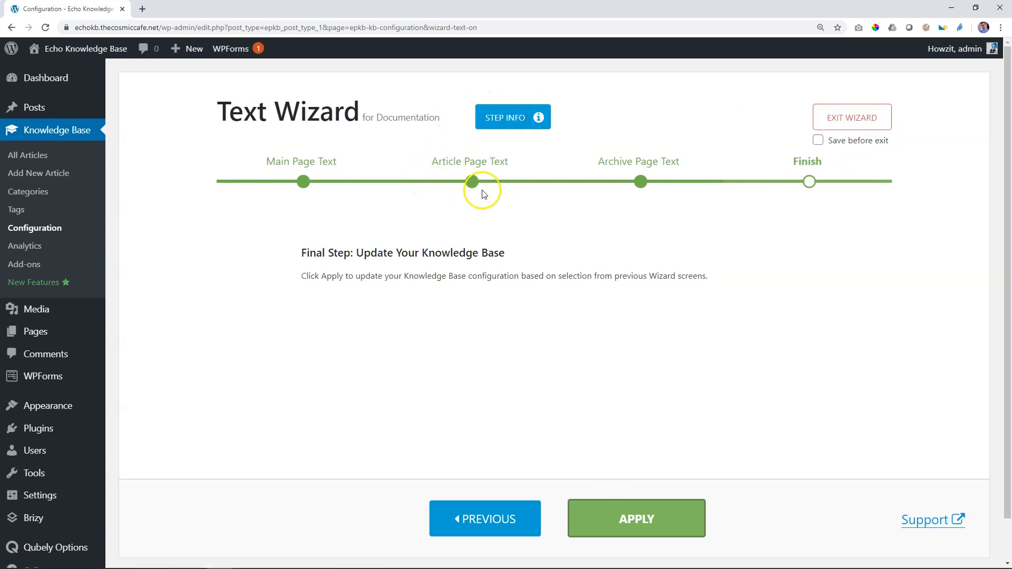
mouse_move(782, 178)
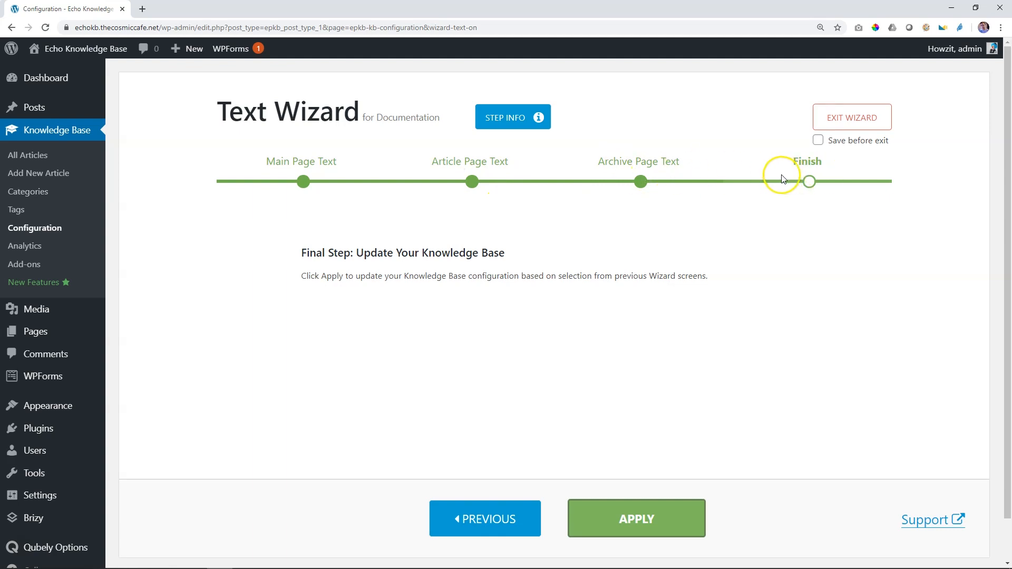
- Leave Save before exit off and apply the wizard so Configuration Saved appears
left_click(817, 140)
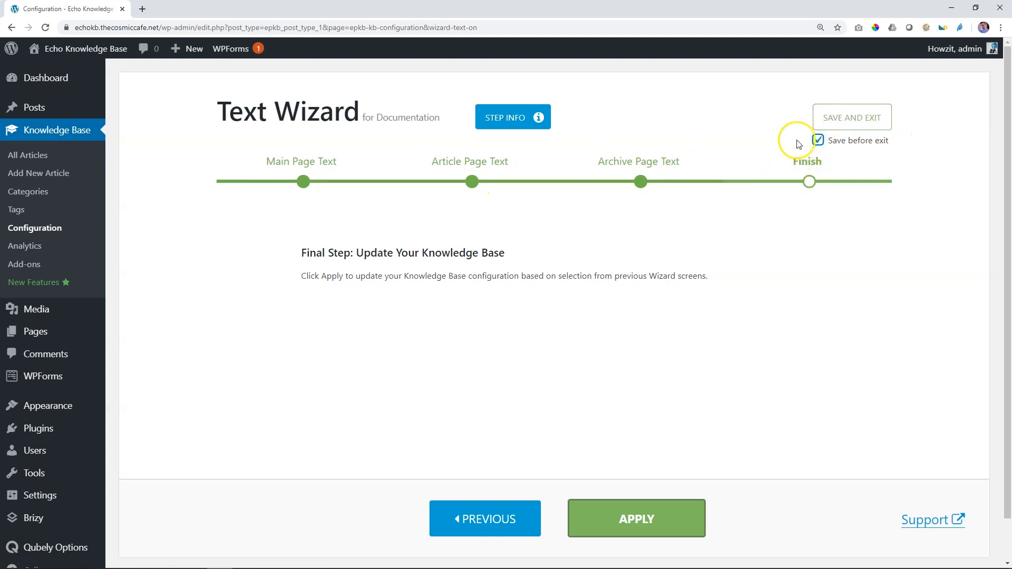
left_click(818, 141)
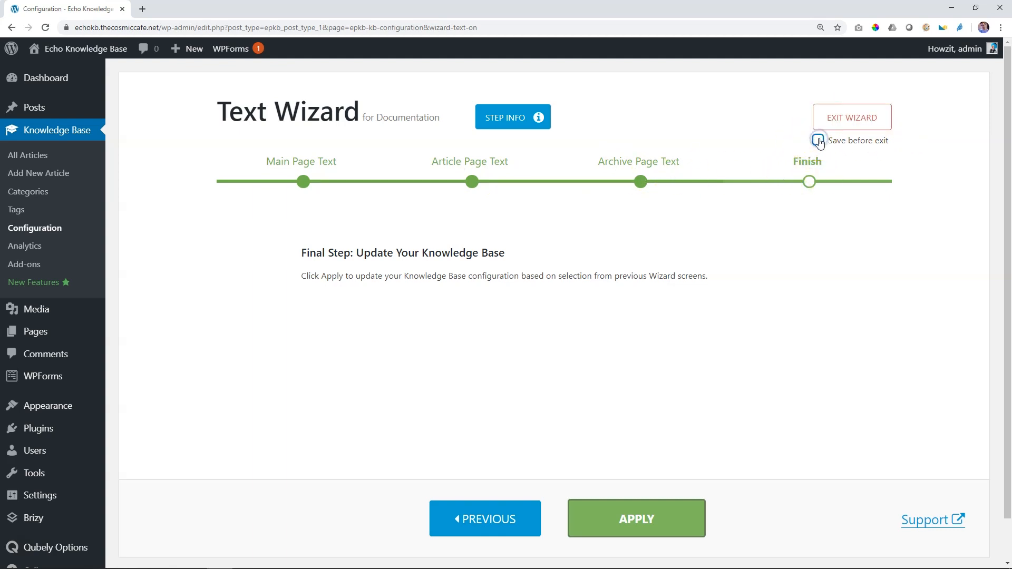
left_click(636, 520)
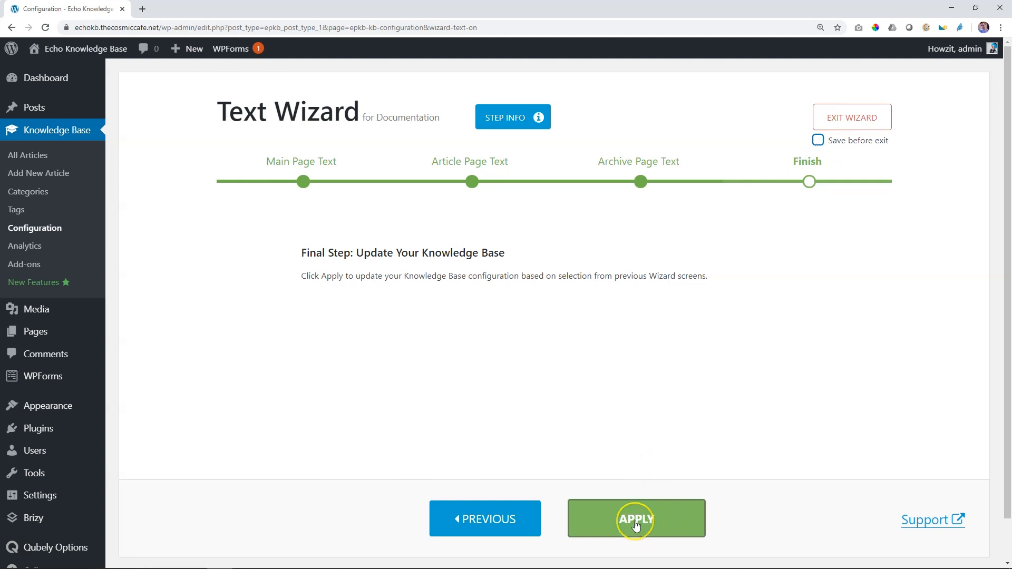
mouse_move(839, 121)
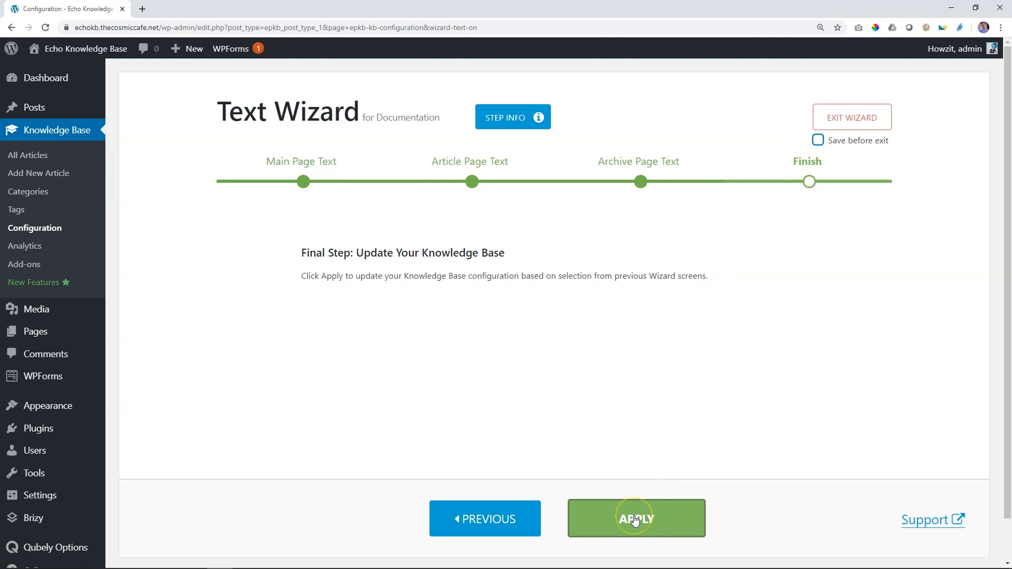
left_click(636, 519)
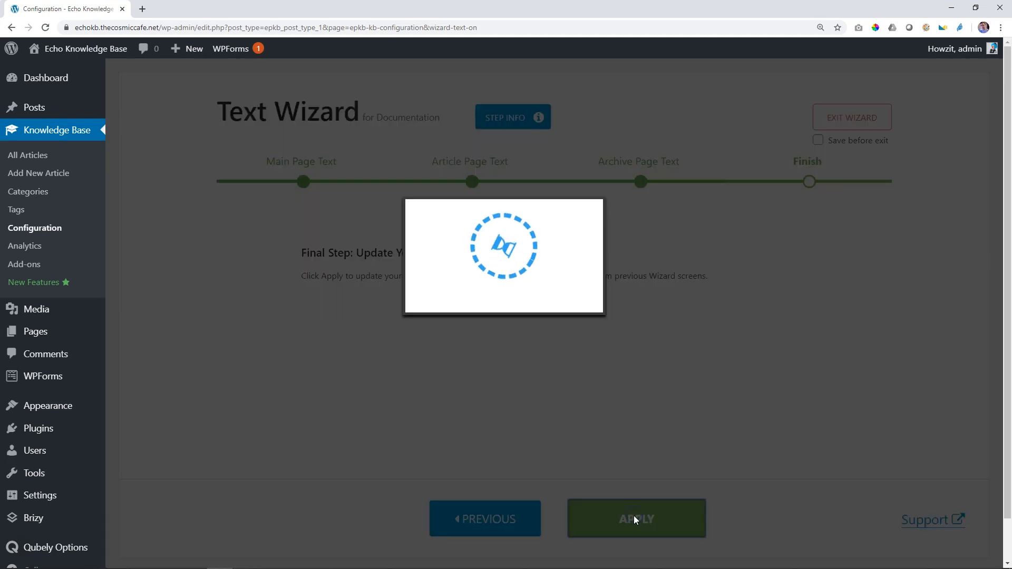
left_click(637, 518)
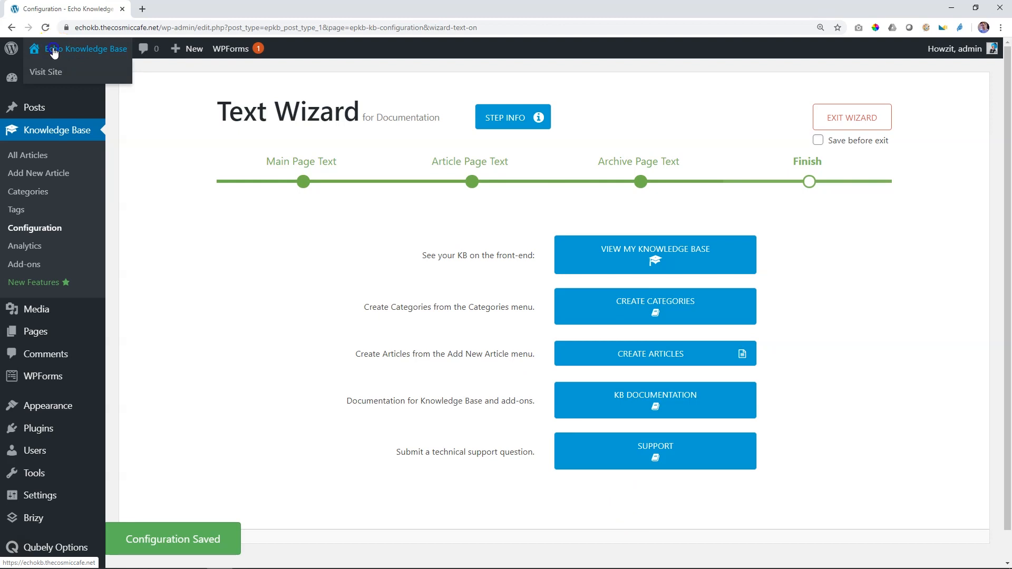
- Visit the live Documentation page and confirm the 'Documentation Archive' heading and Submit button
left_click(86, 49)
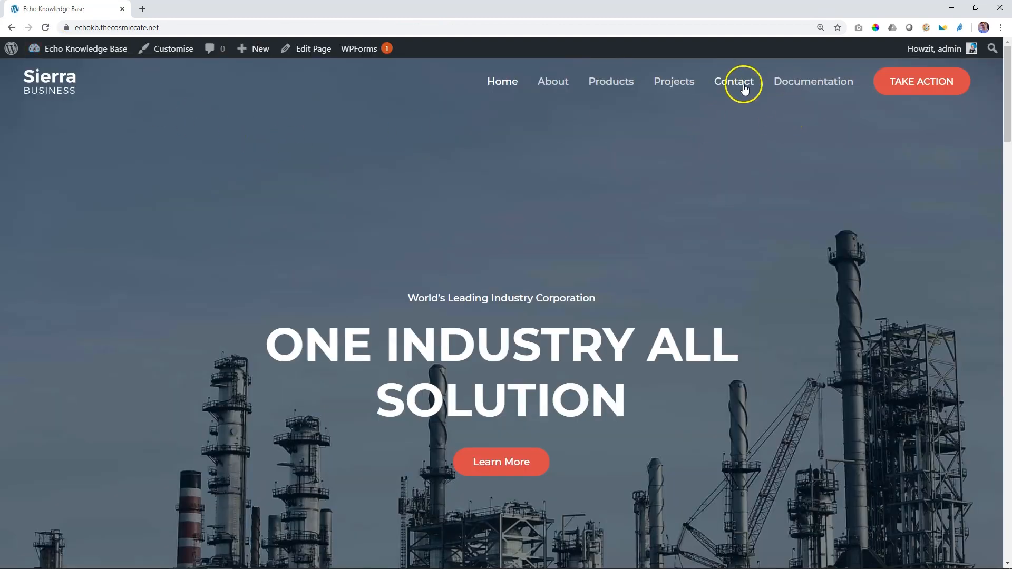
scroll("down", 3)
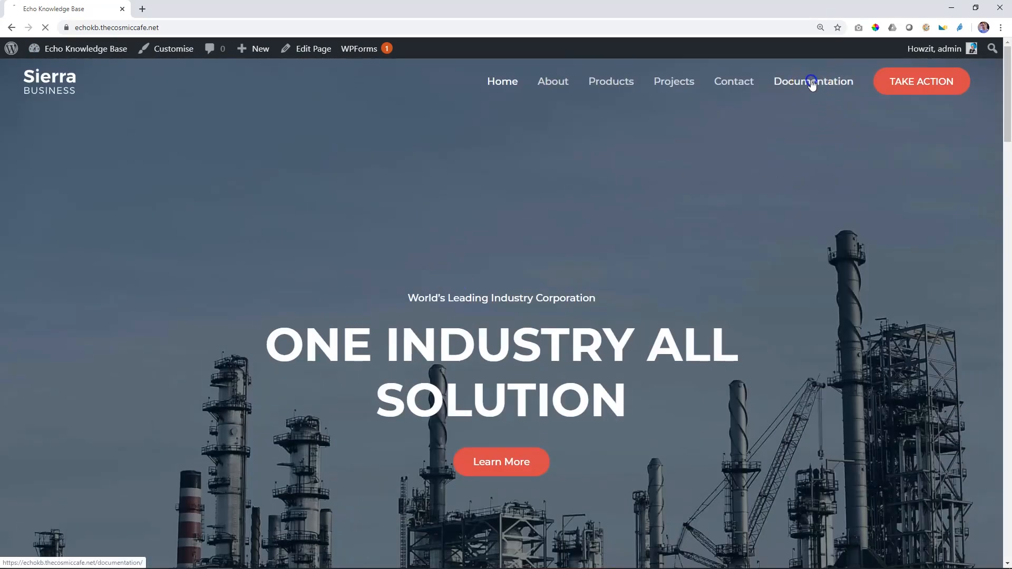
left_click(812, 81)
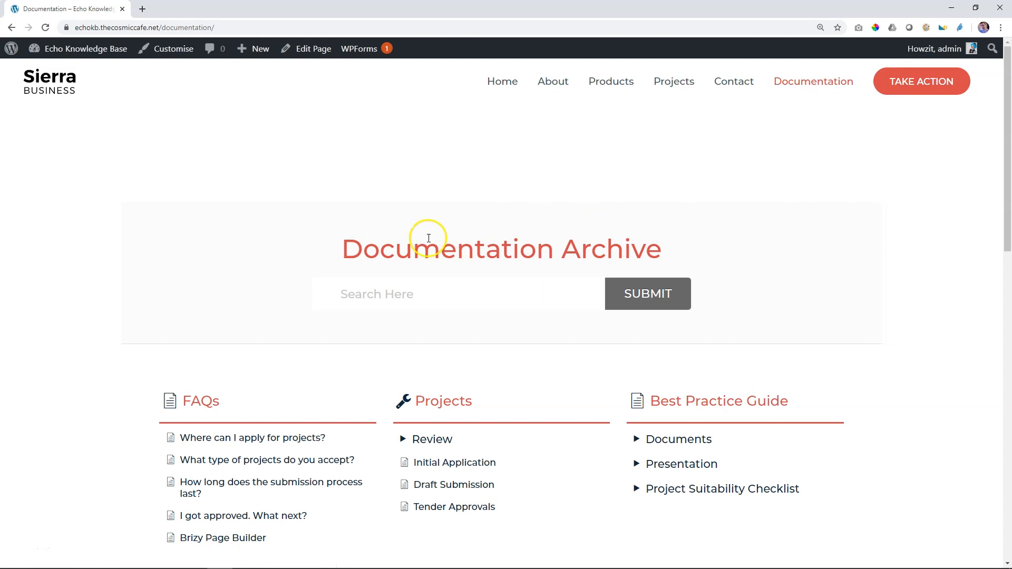
triple_click(500, 248)
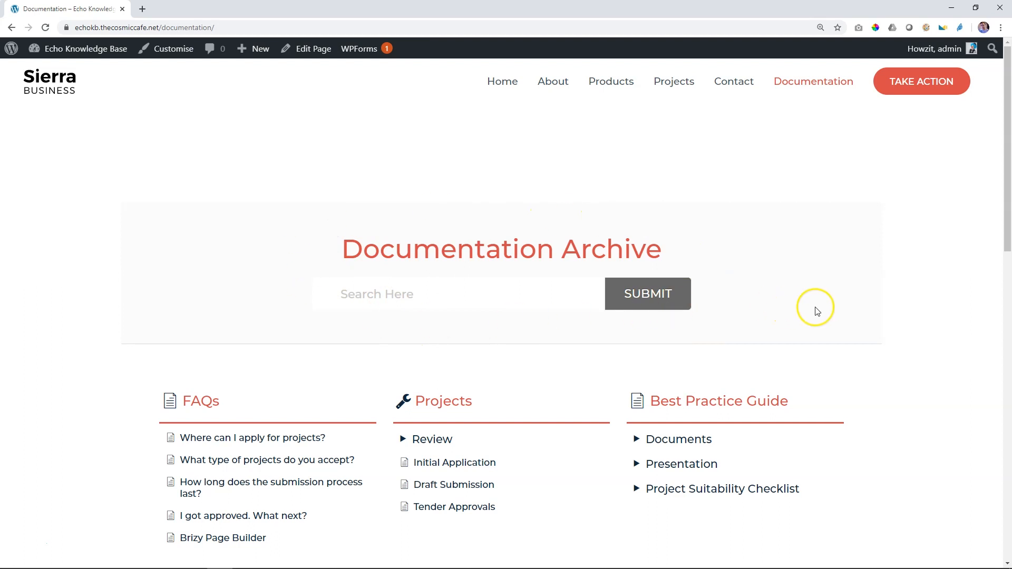
scroll("down", 3)
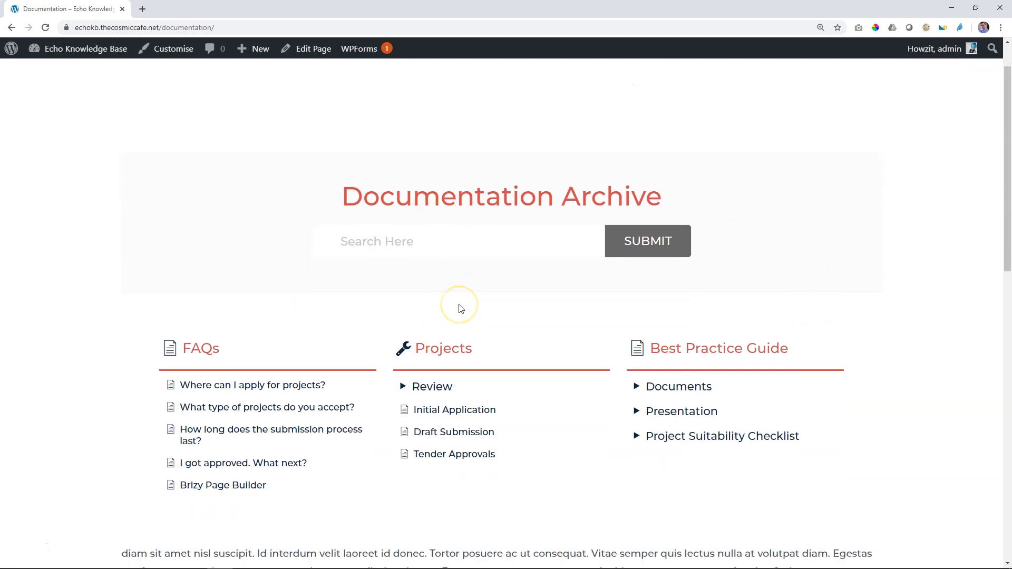
scroll("down", 3)
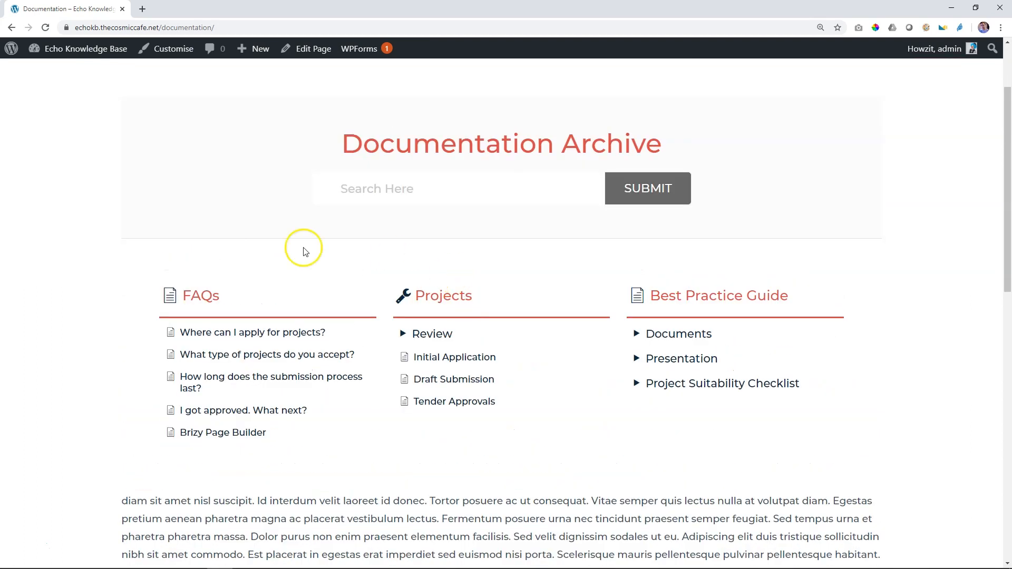
mouse_move(254, 332)
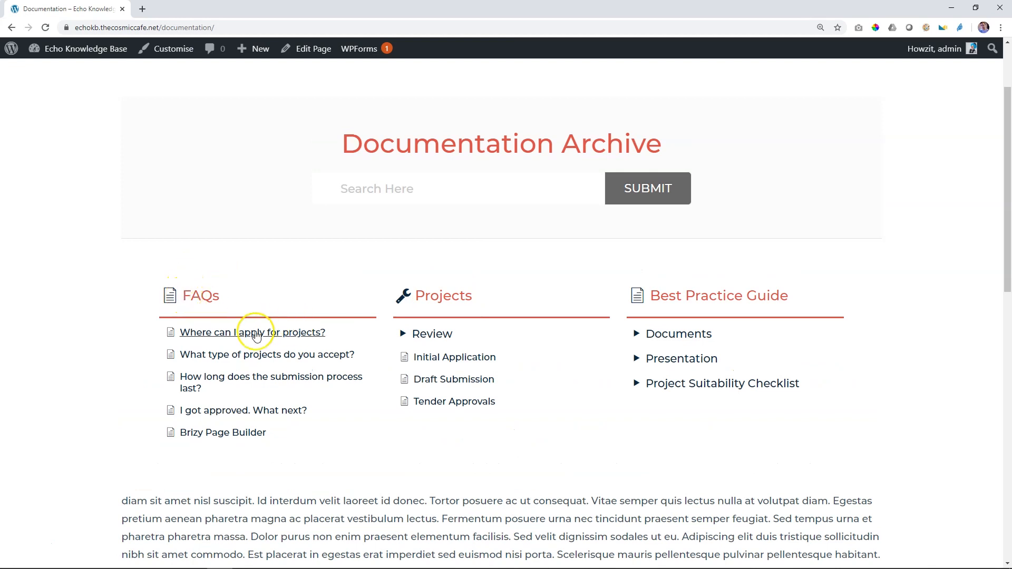
- View the Initial Application article and check its Created On and Last Revision Date labels
left_click(439, 357)
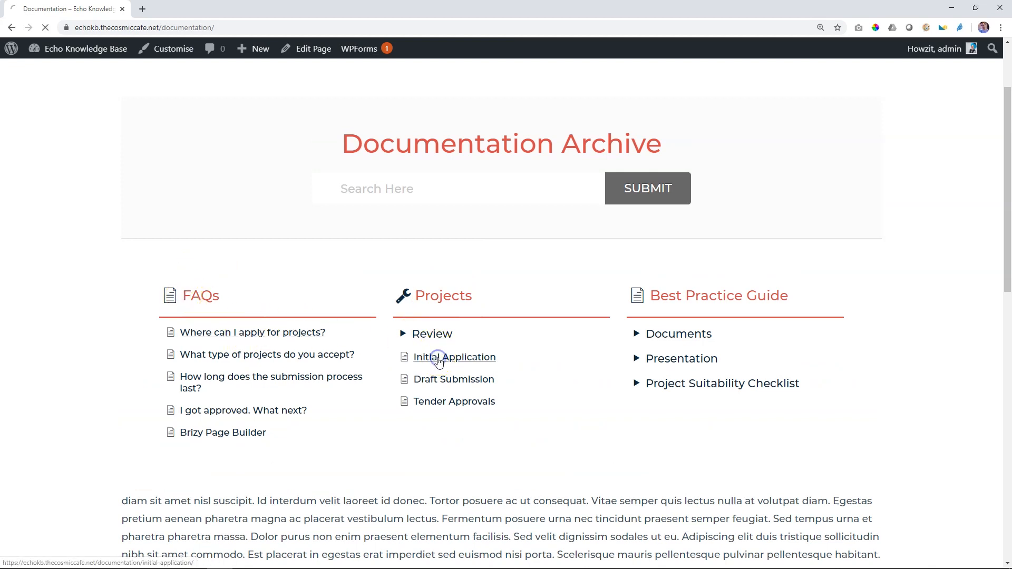
left_click(456, 357)
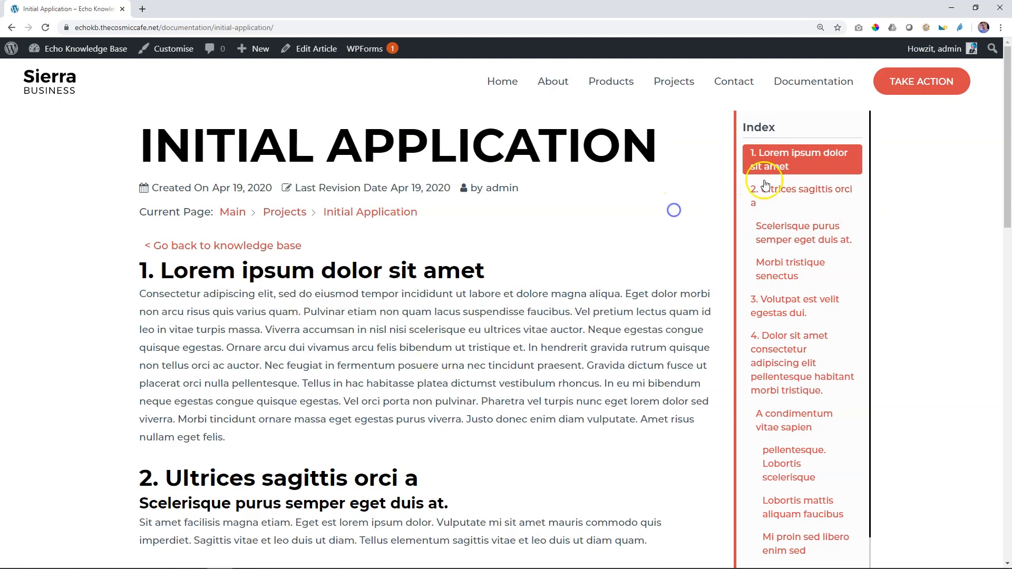
mouse_move(778, 133)
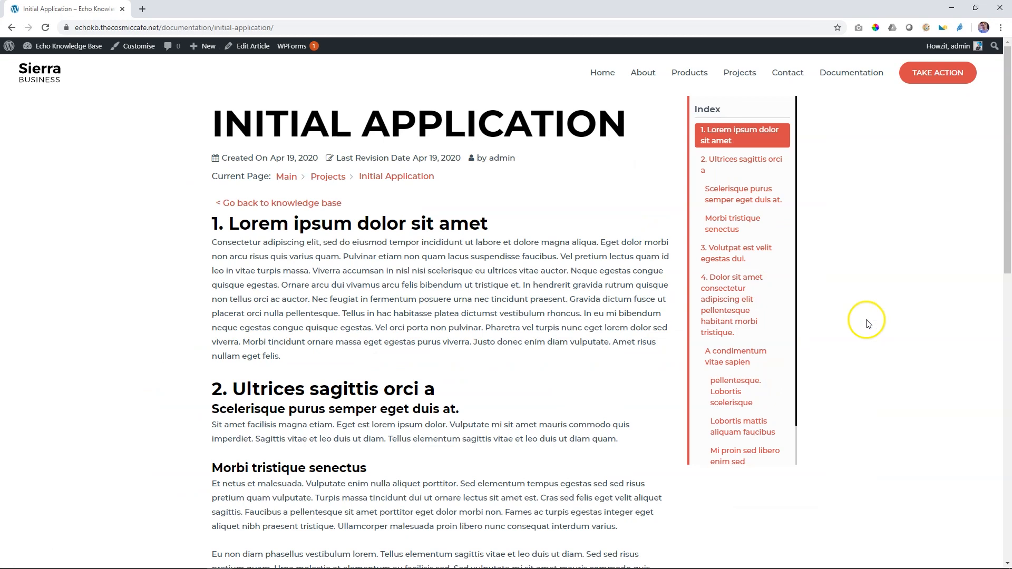
mouse_move(702, 98)
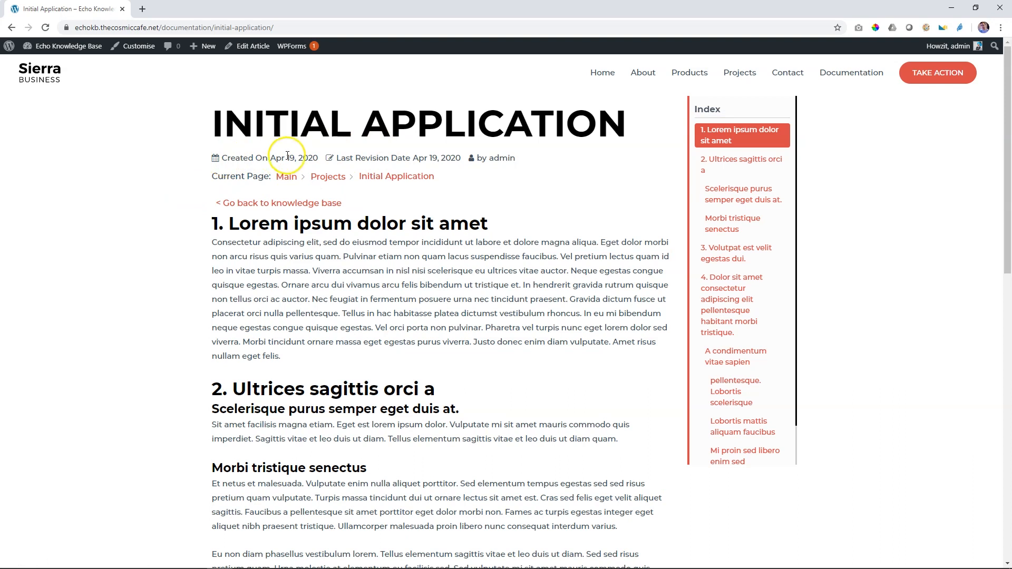
mouse_move(409, 152)
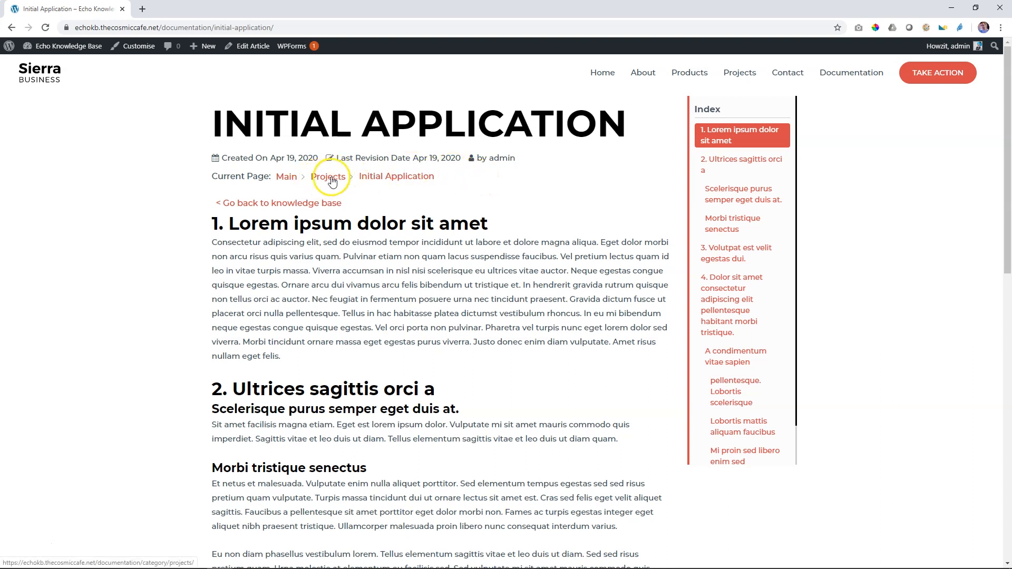
- View the Projects category archive via the breadcrumb and check its 'Category - Projects' heading and article list
left_click(328, 177)
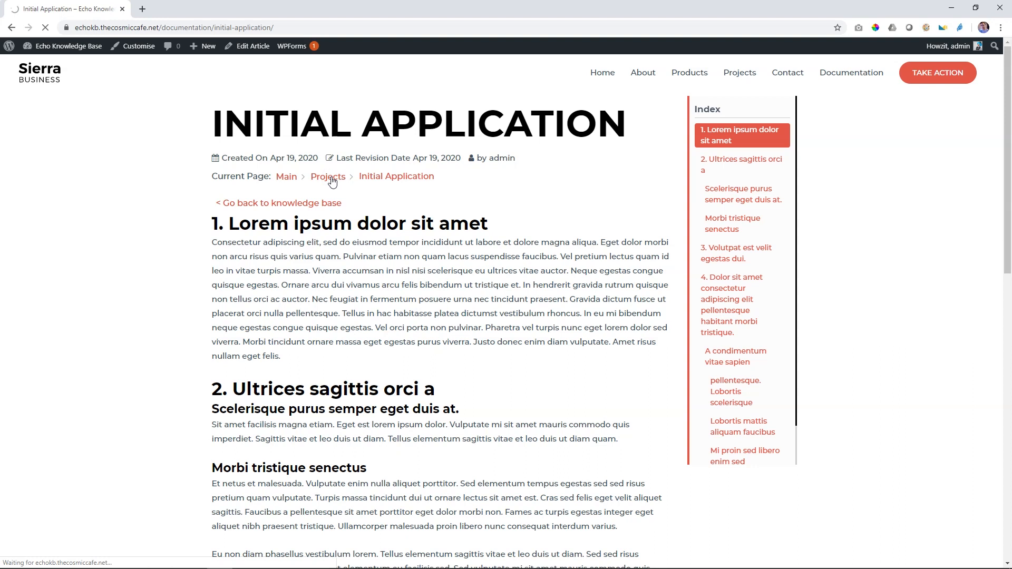
left_click(328, 176)
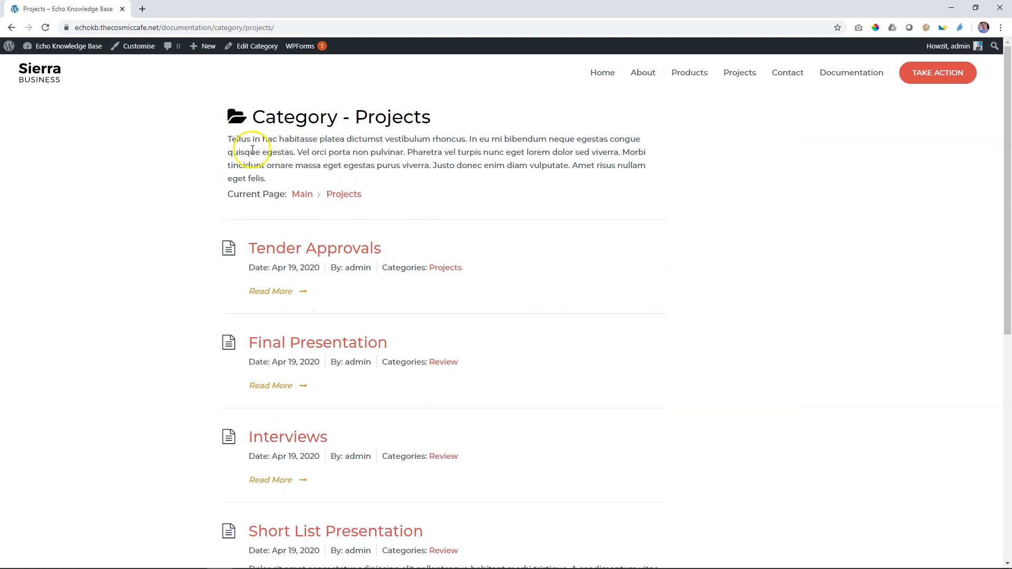
scroll("down", 3)
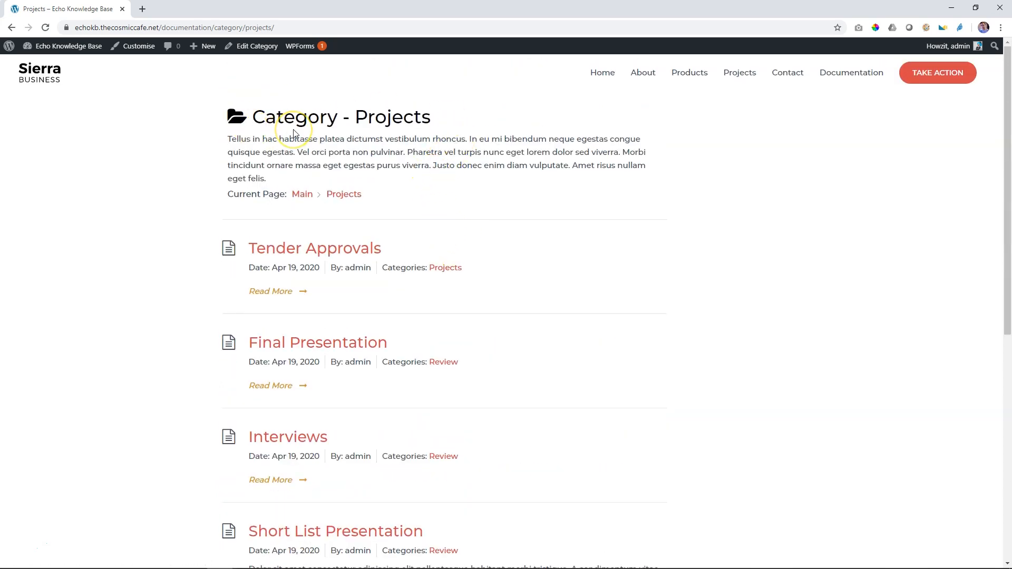
mouse_move(384, 120)
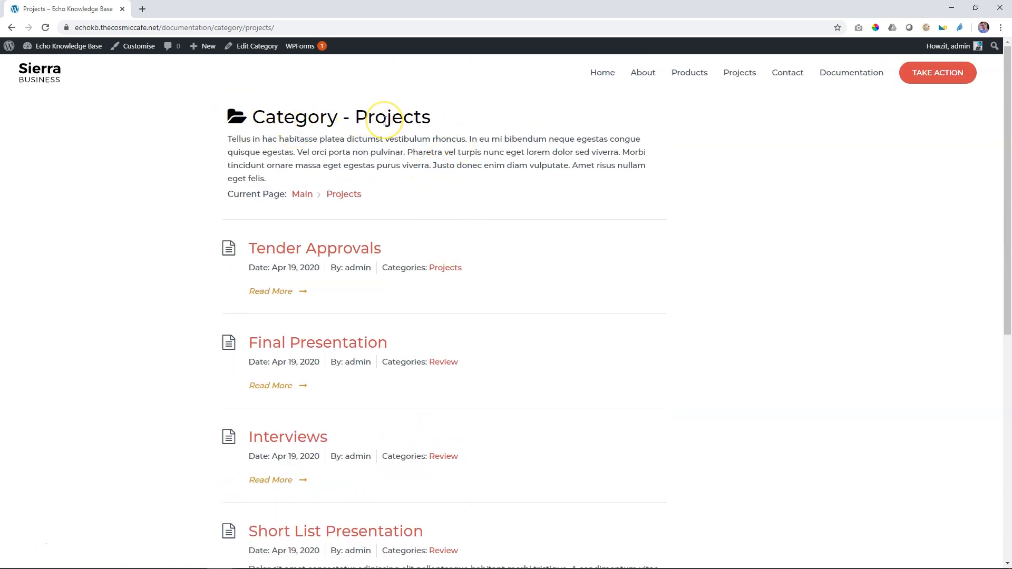
mouse_move(384, 120)
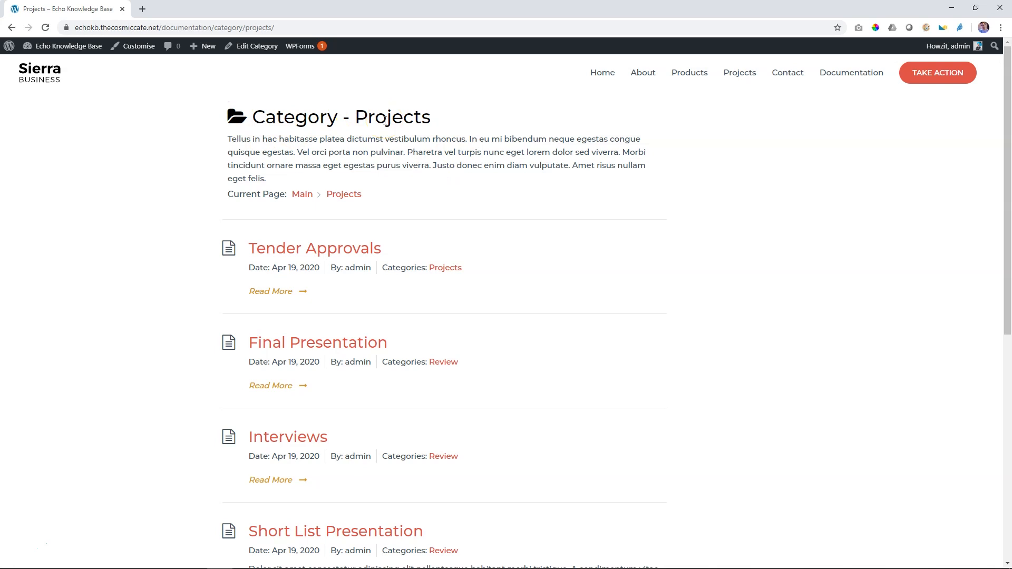